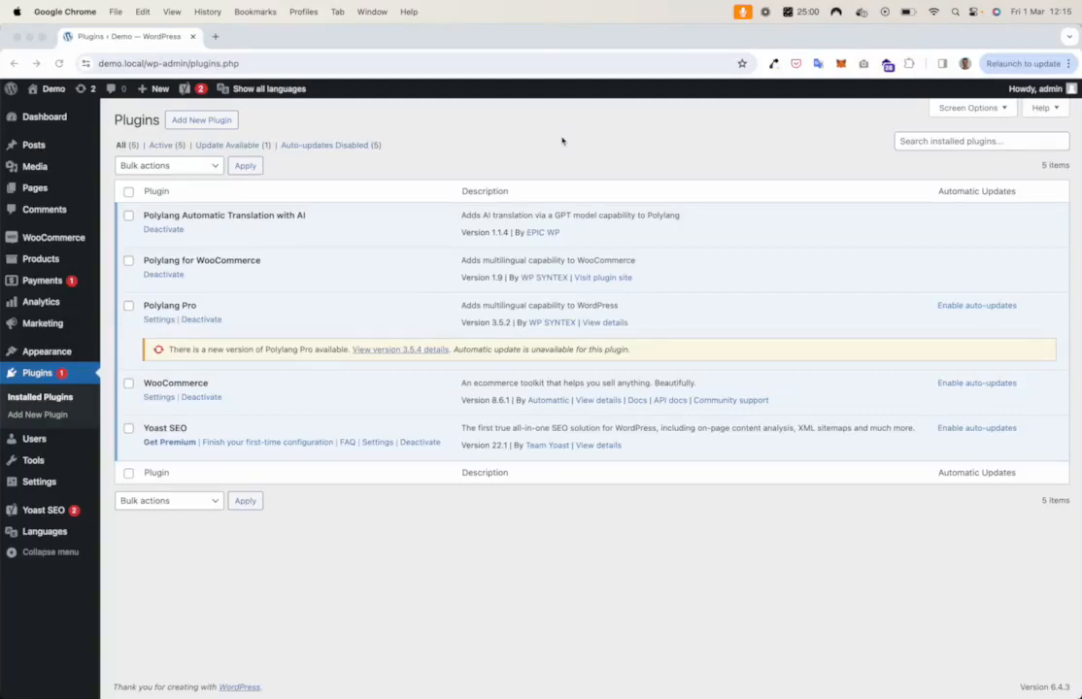
{"action": "mouse_move", "coordinate": [145, 217]}
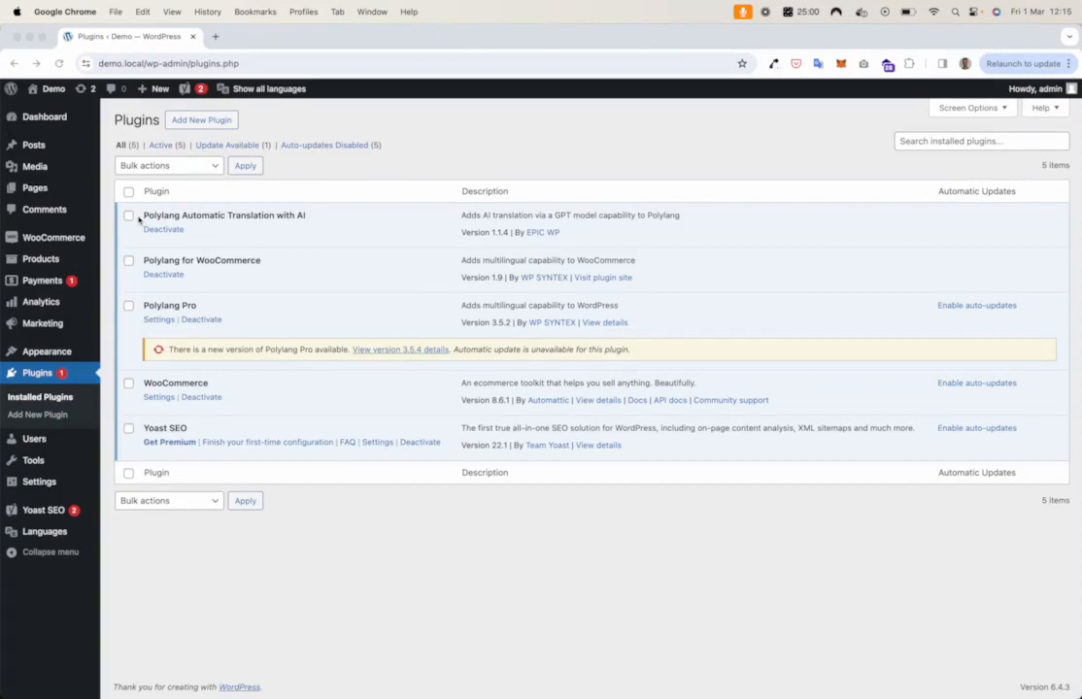
{"action": "mouse_move", "coordinate": [243, 217]}
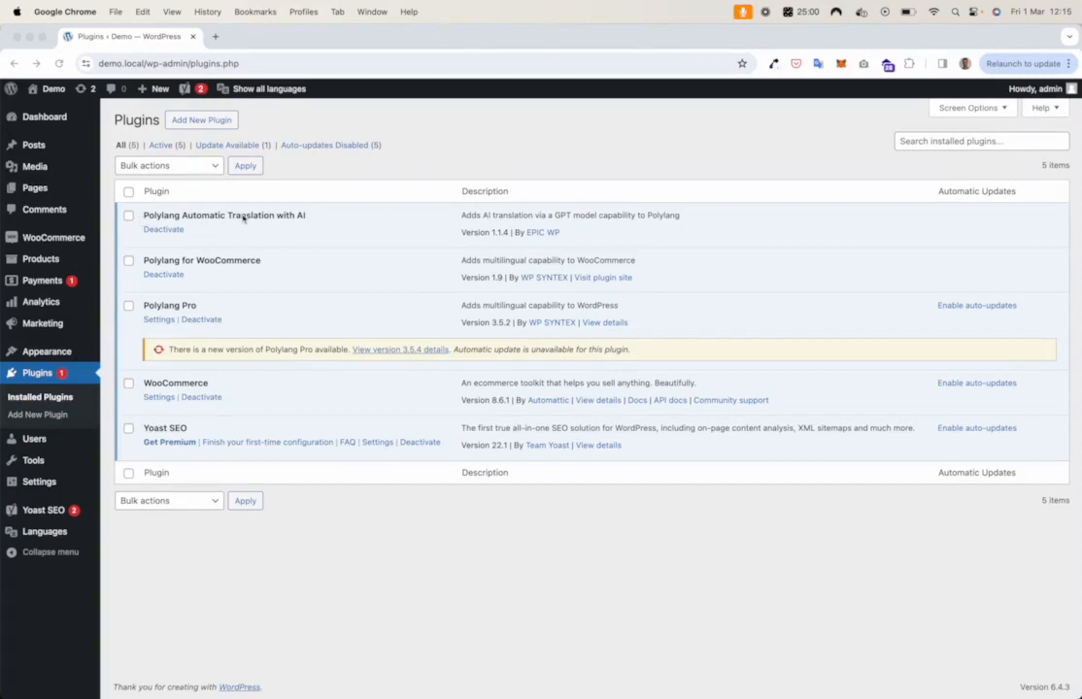
{"action": "mouse_move", "coordinate": [144, 315]}
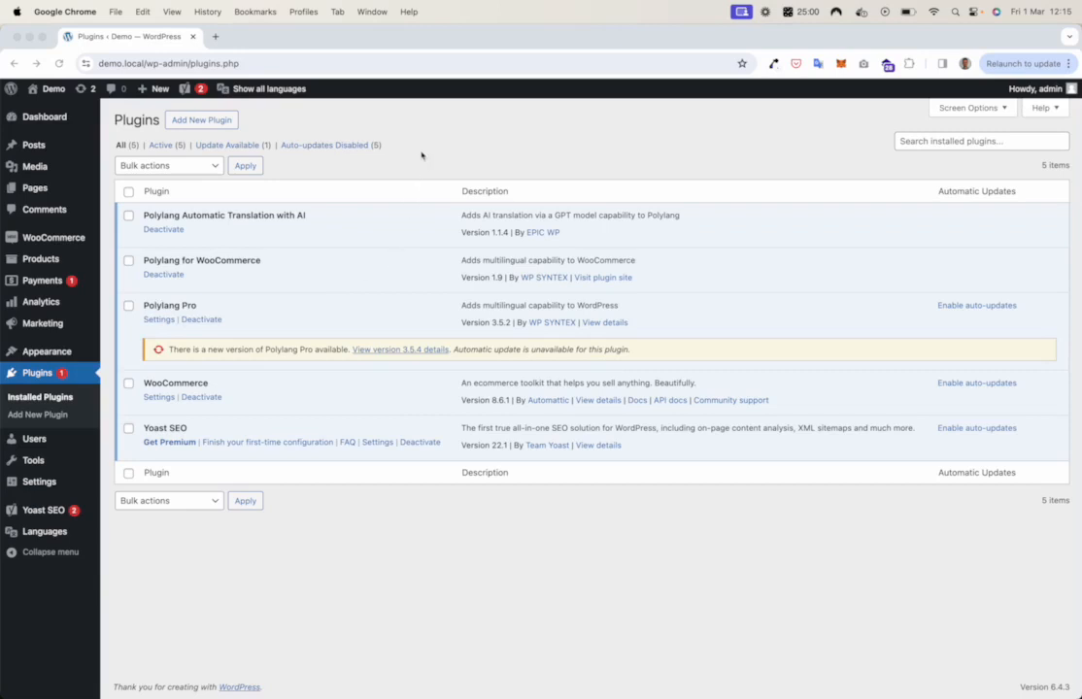
{"action": "mouse_move", "coordinate": [182, 273]}
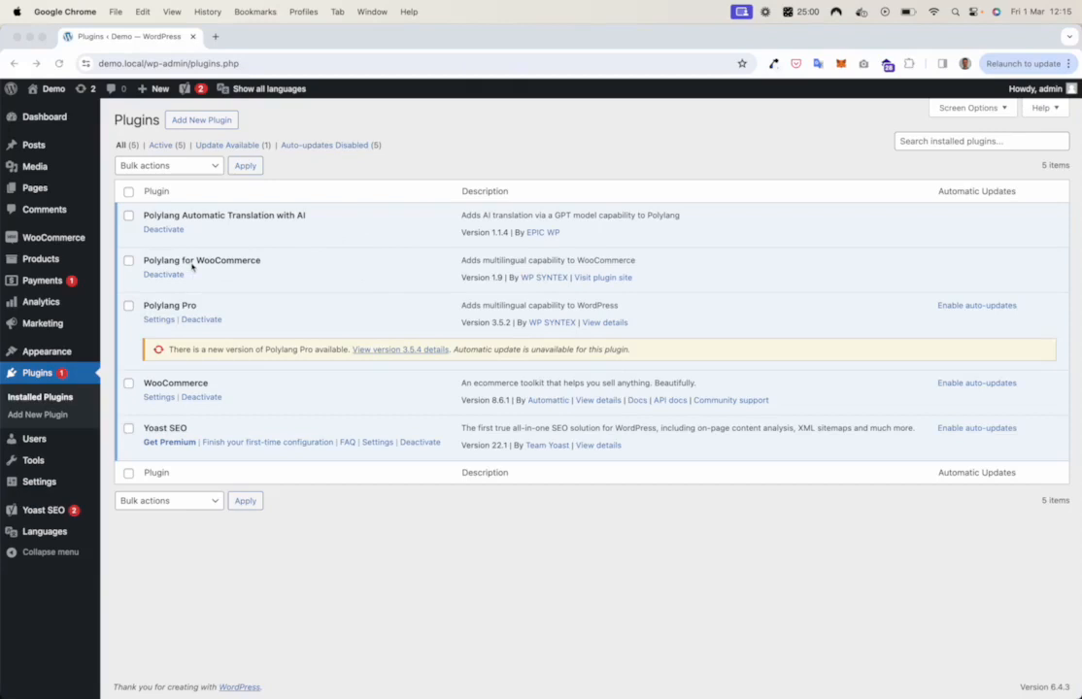
{"action": "mouse_move", "coordinate": [192, 267]}
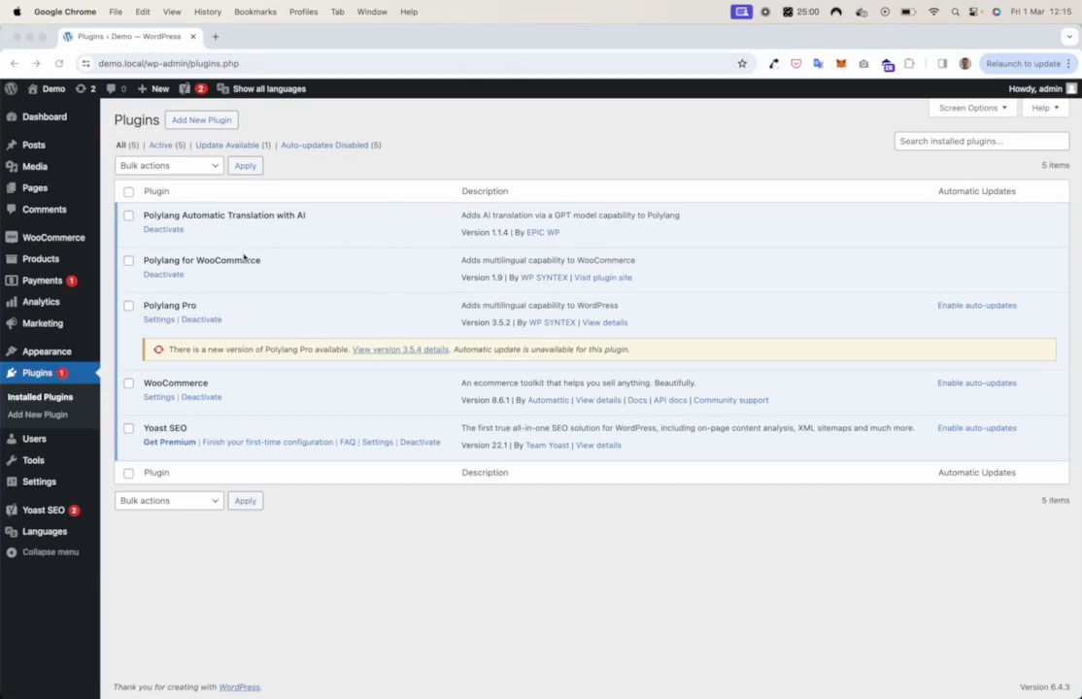
{"action": "mouse_move", "coordinate": [427, 170]}
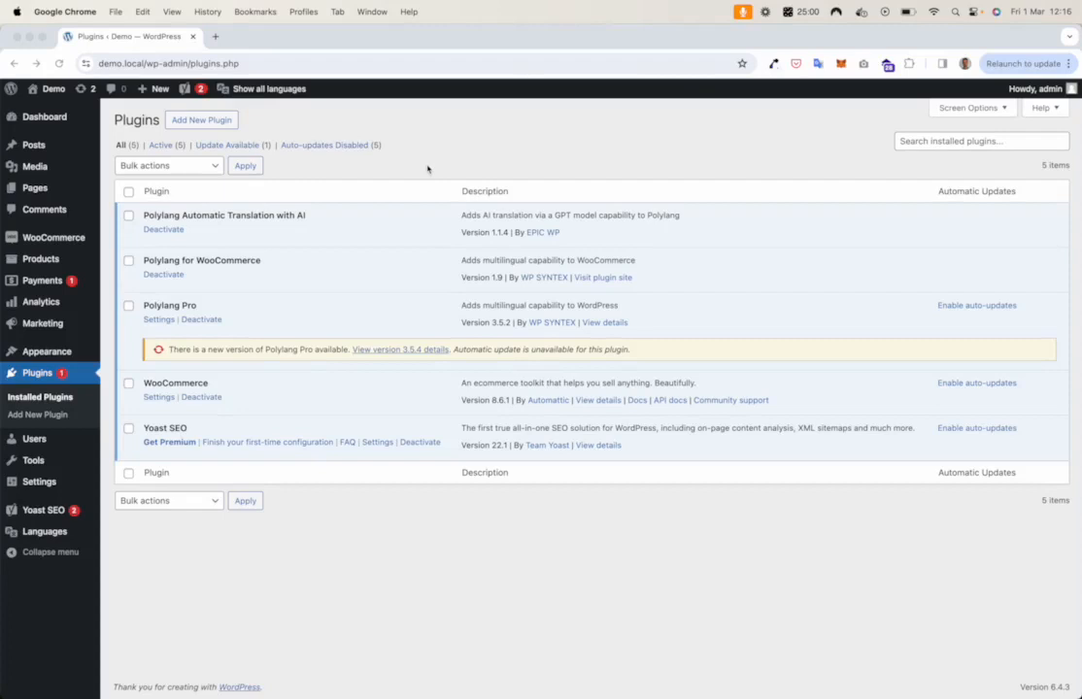
Open Languages > AI Translation to view the stored OpenAI API key settings
{"action": "left_click", "coordinate": [43, 531]}
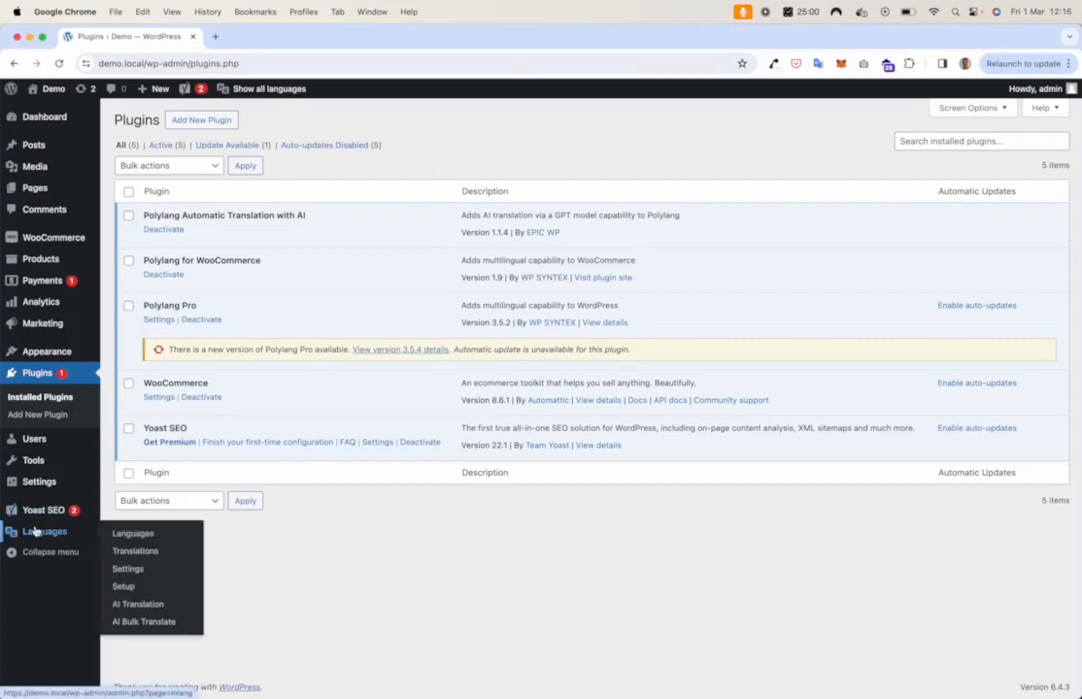
{"action": "left_click", "coordinate": [138, 604]}
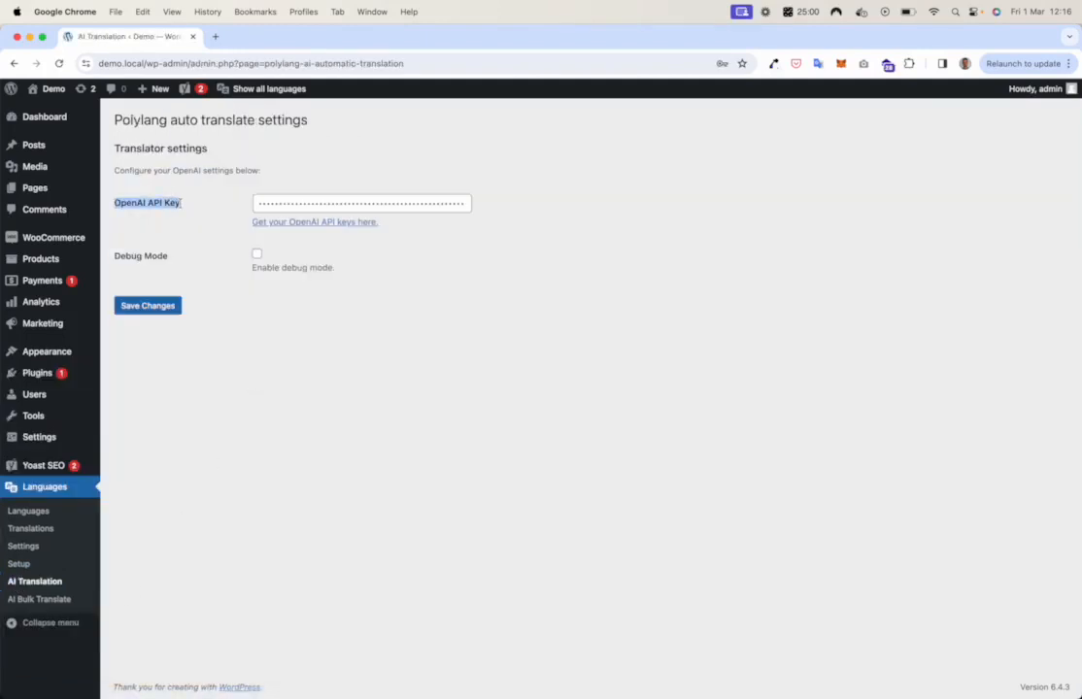
{"action": "left_click", "coordinate": [361, 203]}
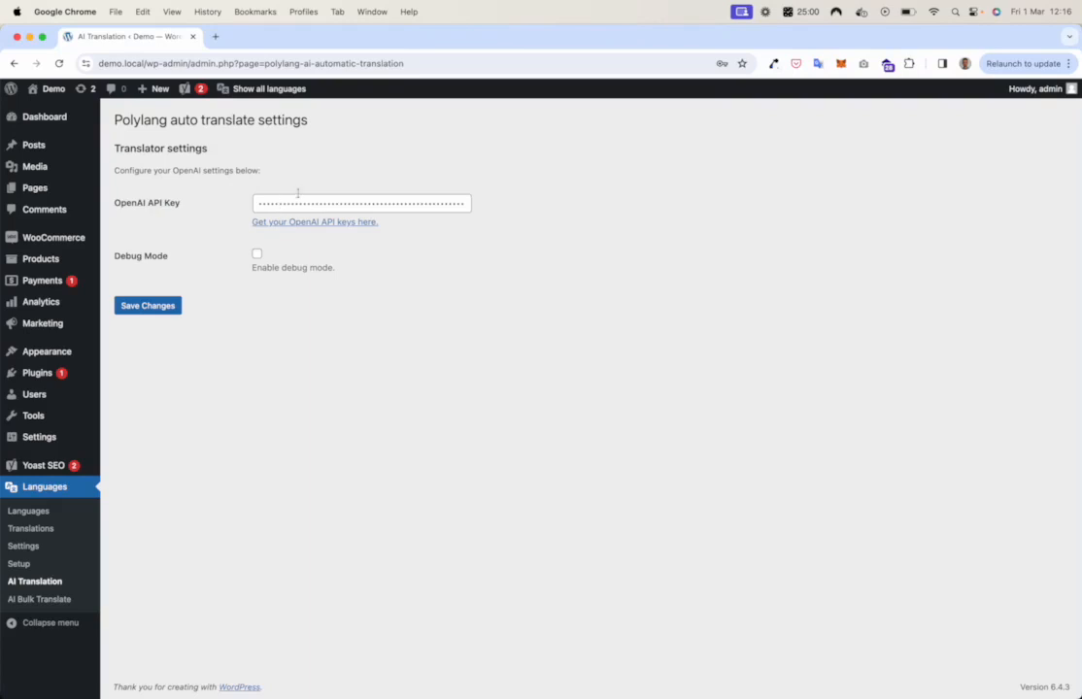
{"action": "mouse_move", "coordinate": [339, 162]}
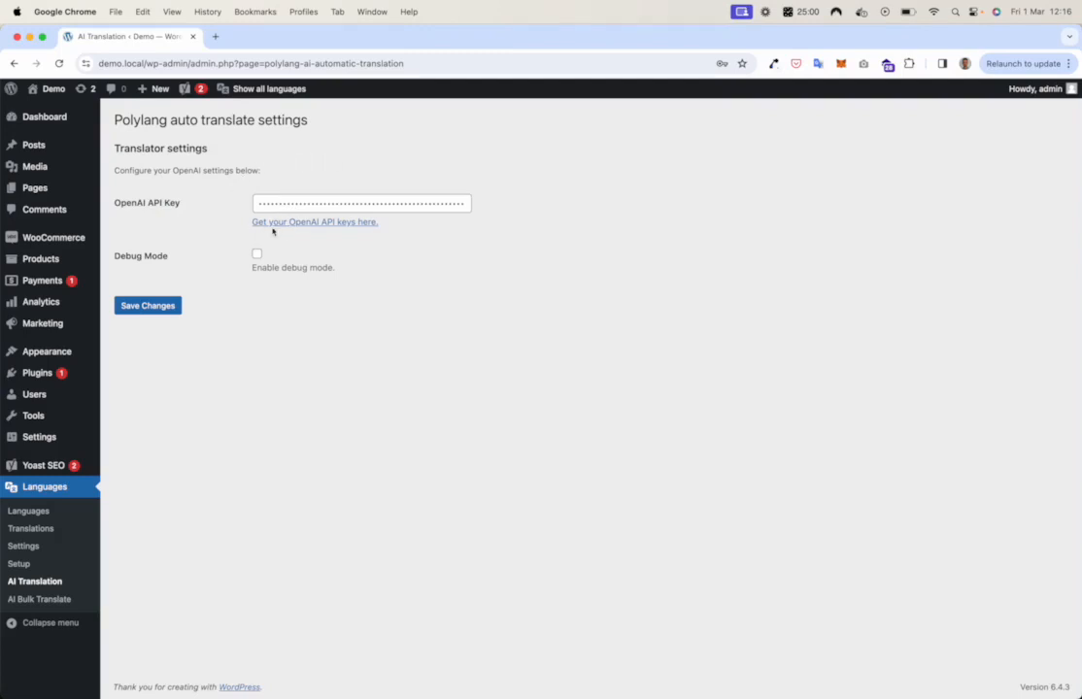
{"action": "mouse_move", "coordinate": [208, 241]}
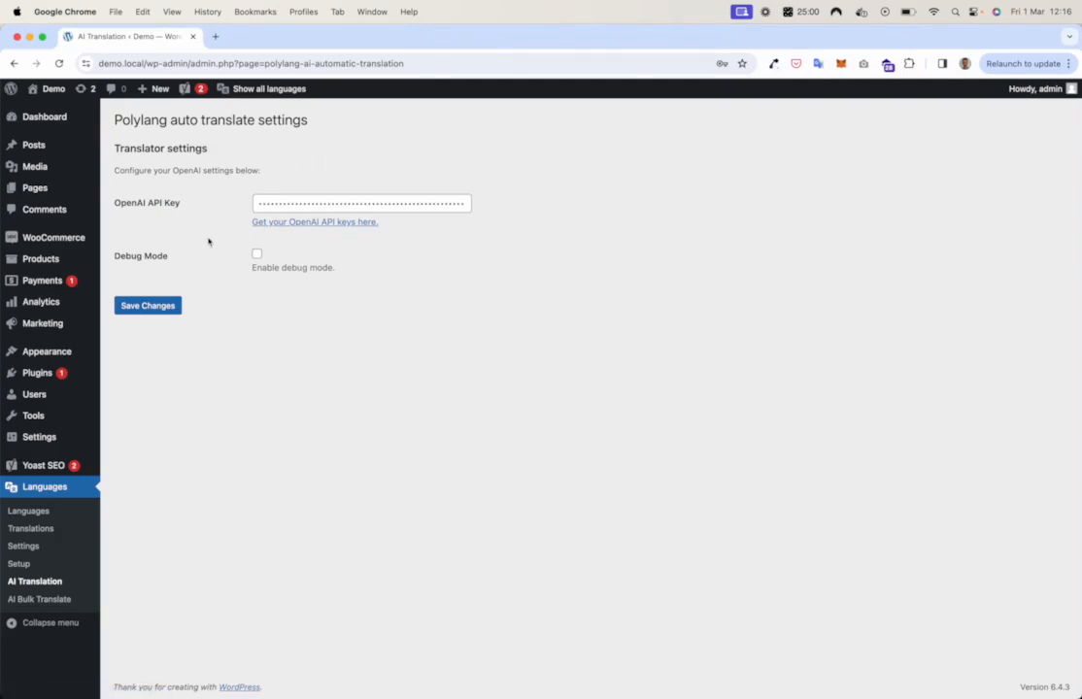
{"action": "mouse_move", "coordinate": [34, 144]}
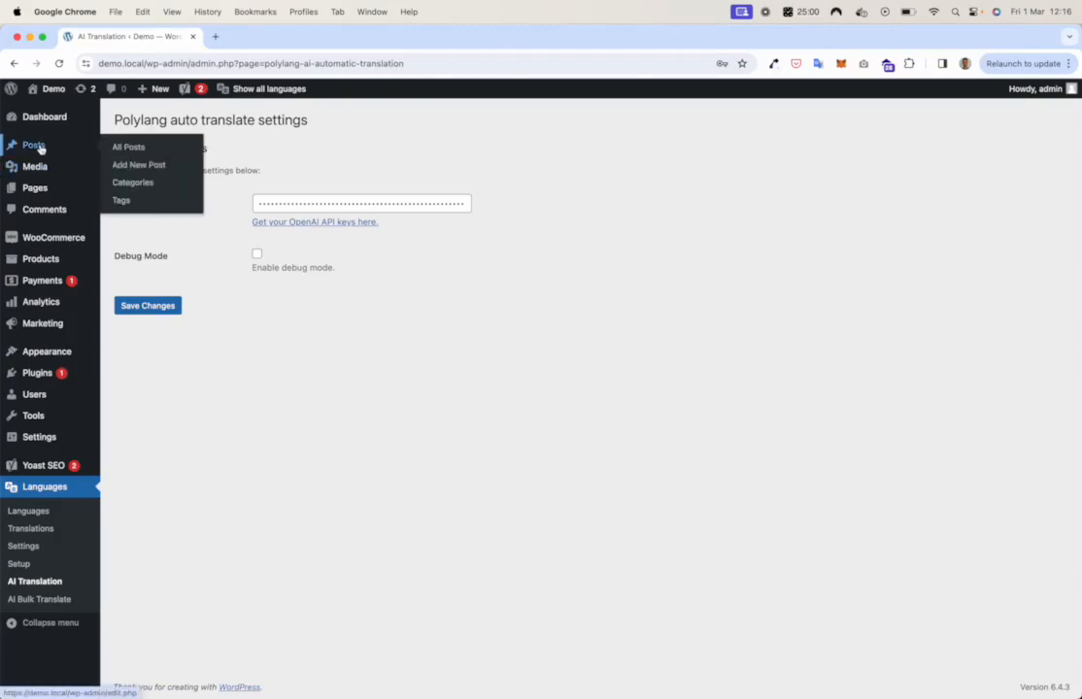
Browse Products and Product categories, then open the AI Bulk Translate page
{"action": "left_click", "coordinate": [128, 146]}
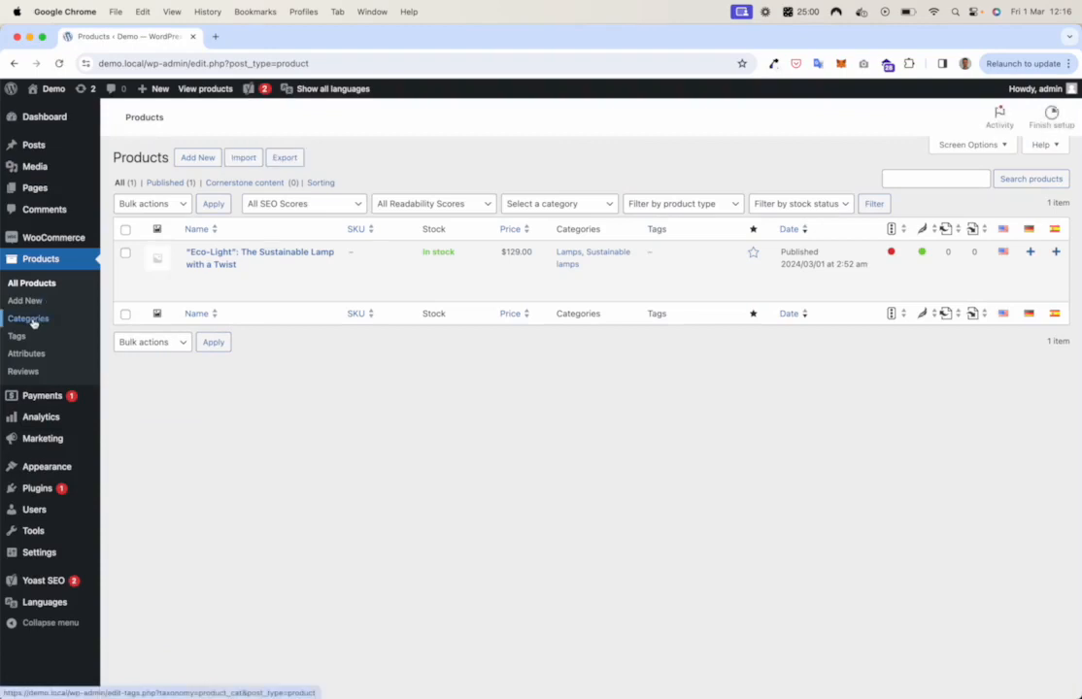
{"action": "left_click", "coordinate": [27, 318]}
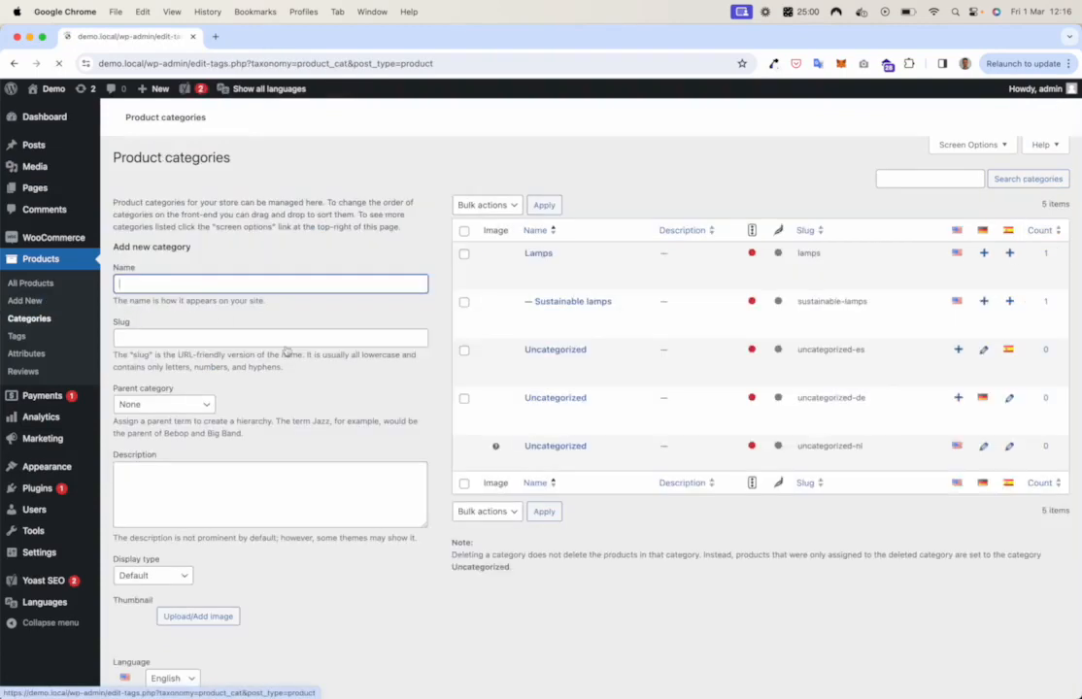
{"action": "left_click", "coordinate": [43, 603]}
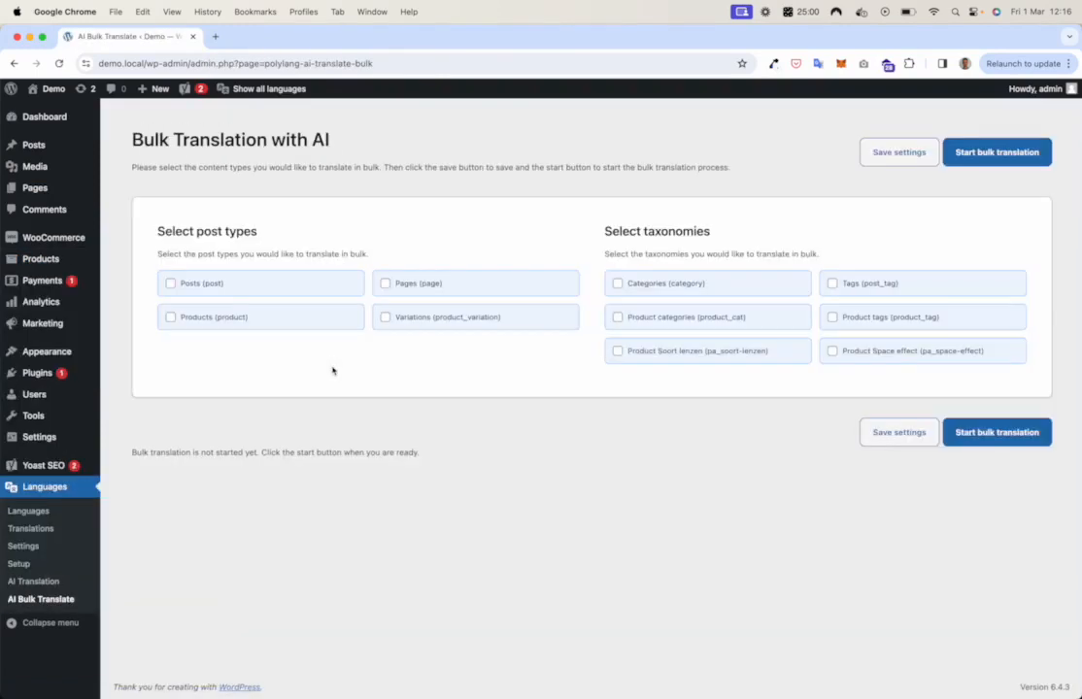
{"action": "mouse_move", "coordinate": [88, 158]}
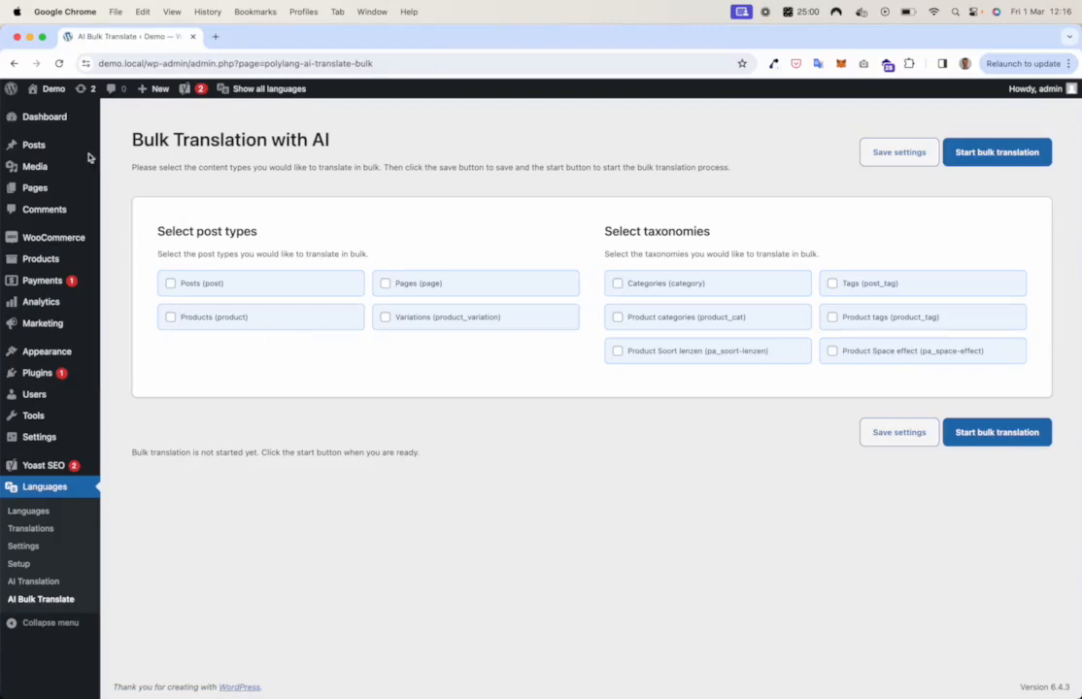
Generate AI translations for the New York dinner post and confirm
{"action": "left_click", "coordinate": [33, 145]}
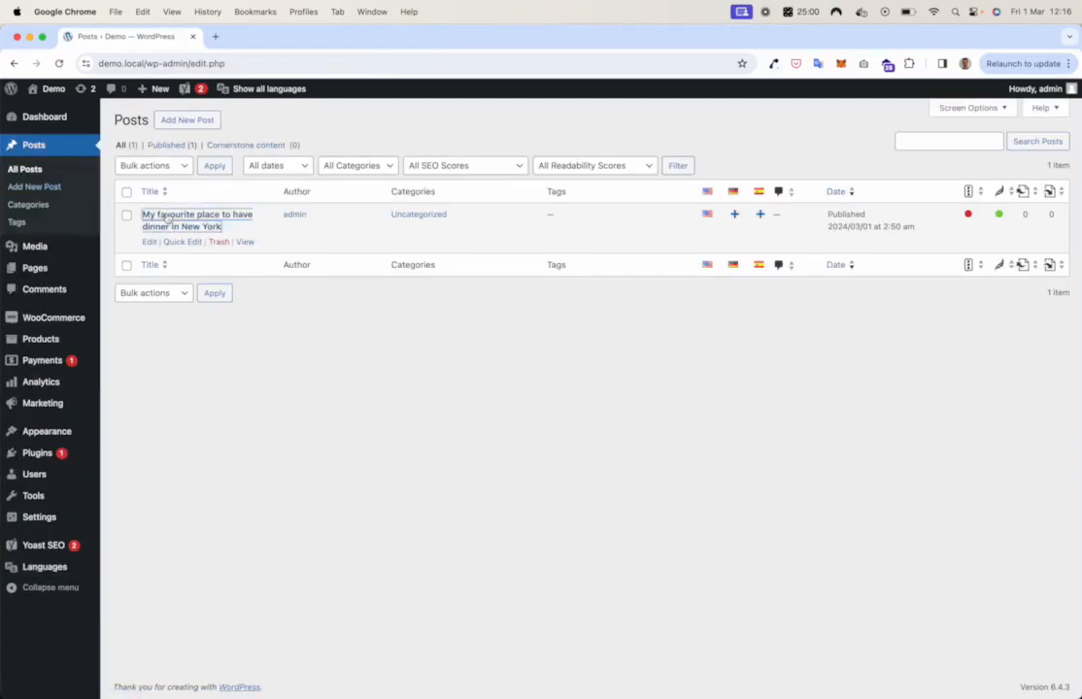
{"action": "left_click", "coordinate": [196, 214]}
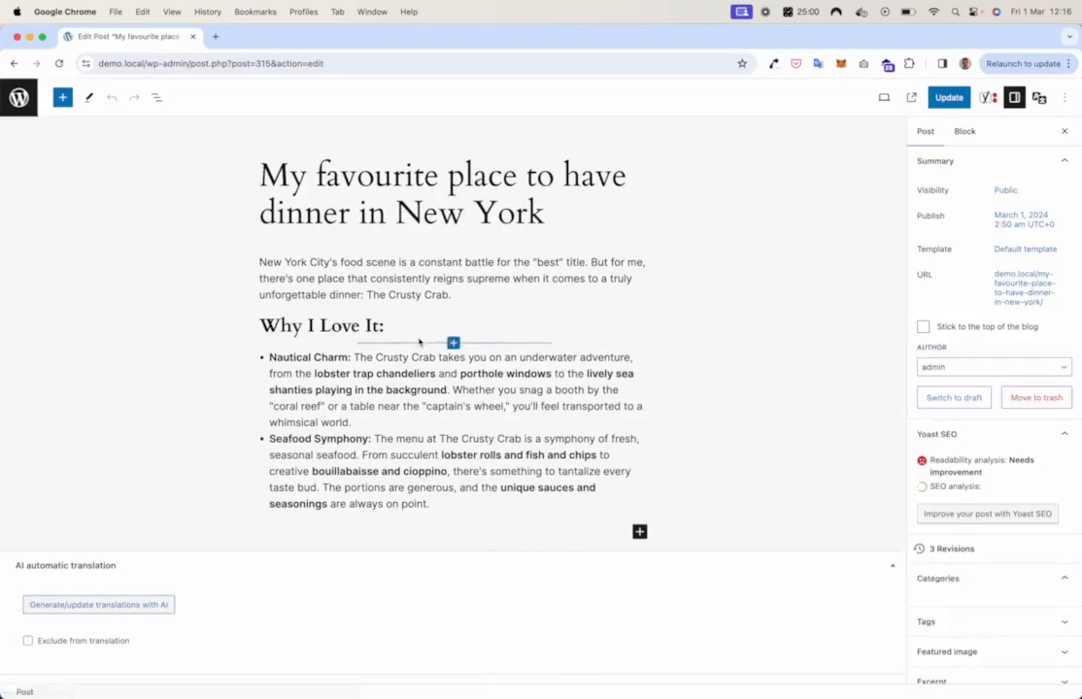
{"action": "scroll", "scroll_direction": "down", "scroll_amount": 3}
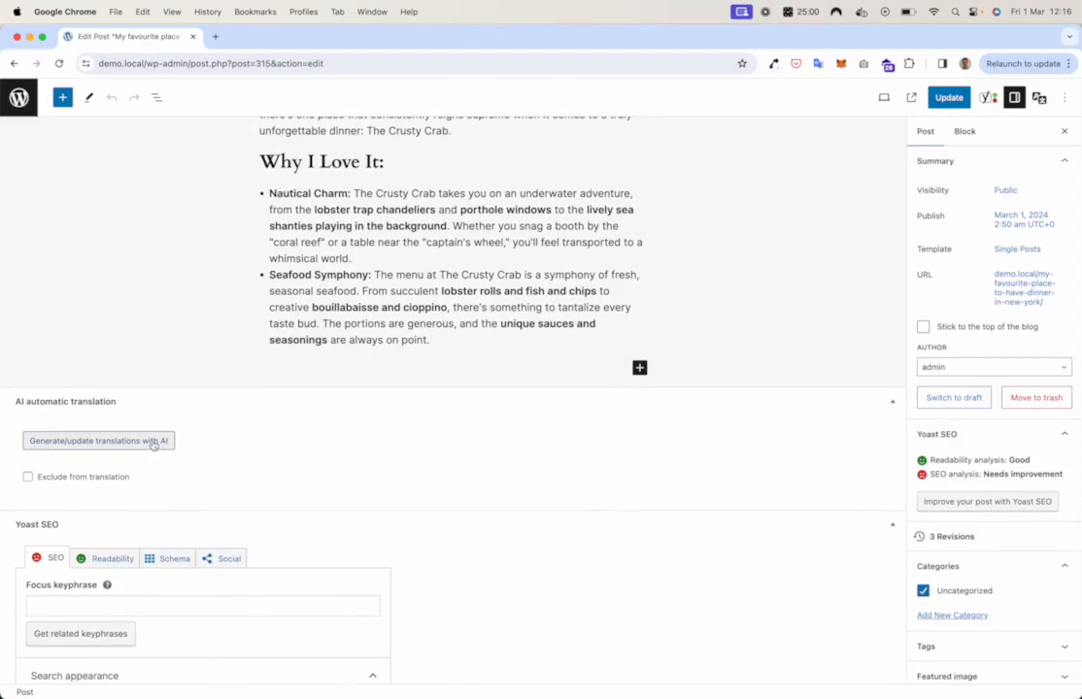
{"action": "left_click", "coordinate": [98, 440]}
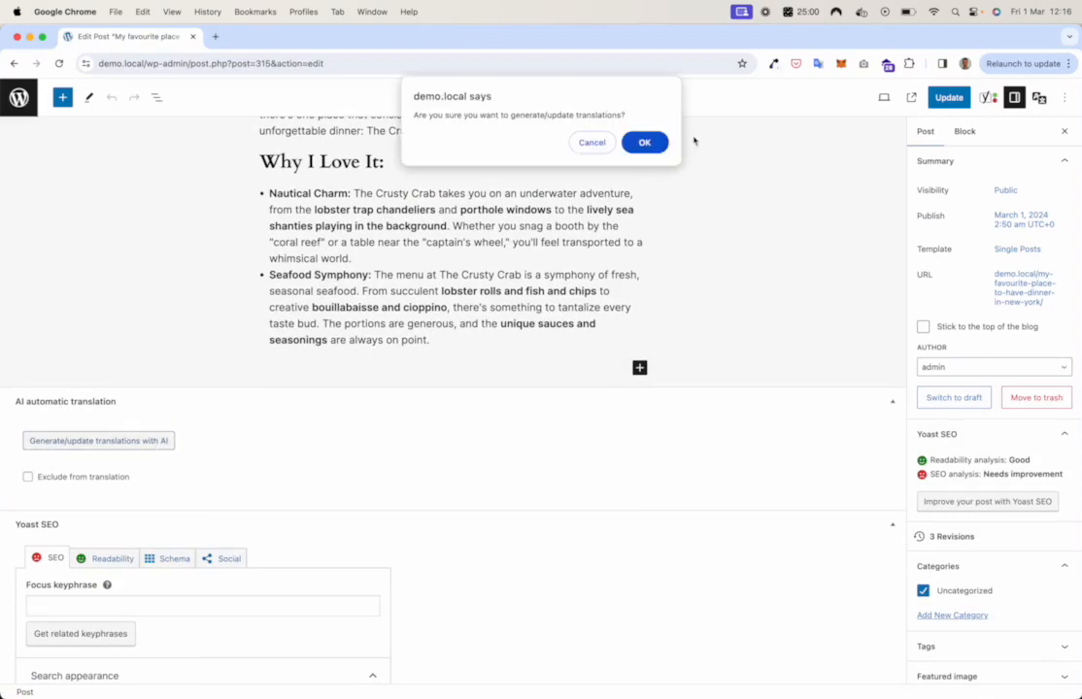
{"action": "left_click", "coordinate": [644, 142]}
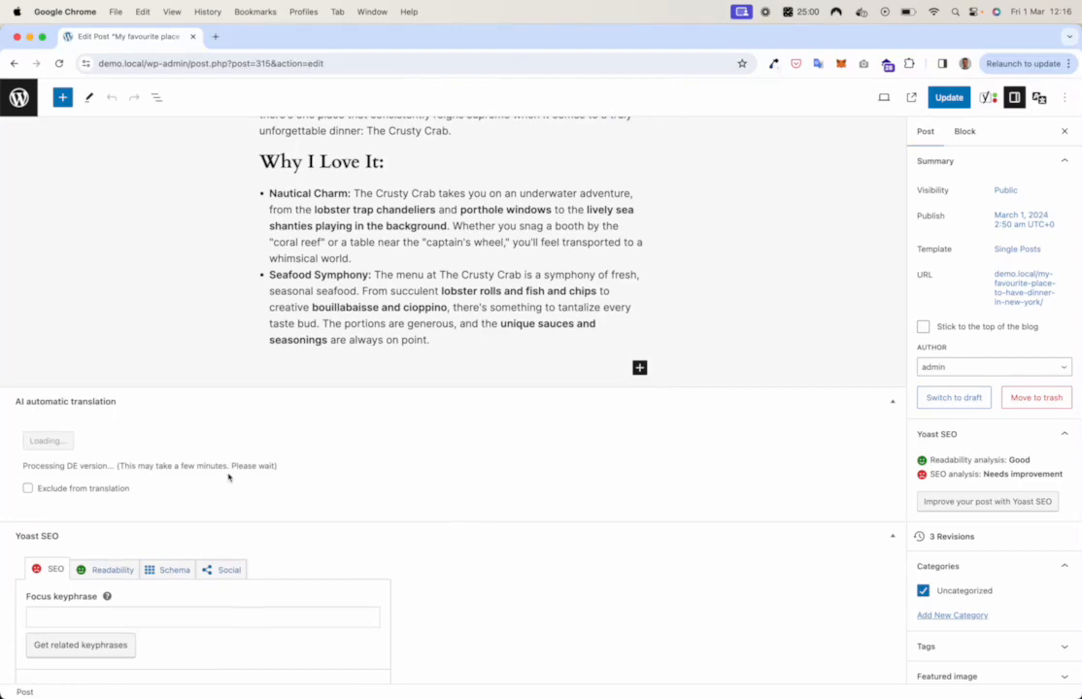
{"action": "mouse_move", "coordinate": [355, 471]}
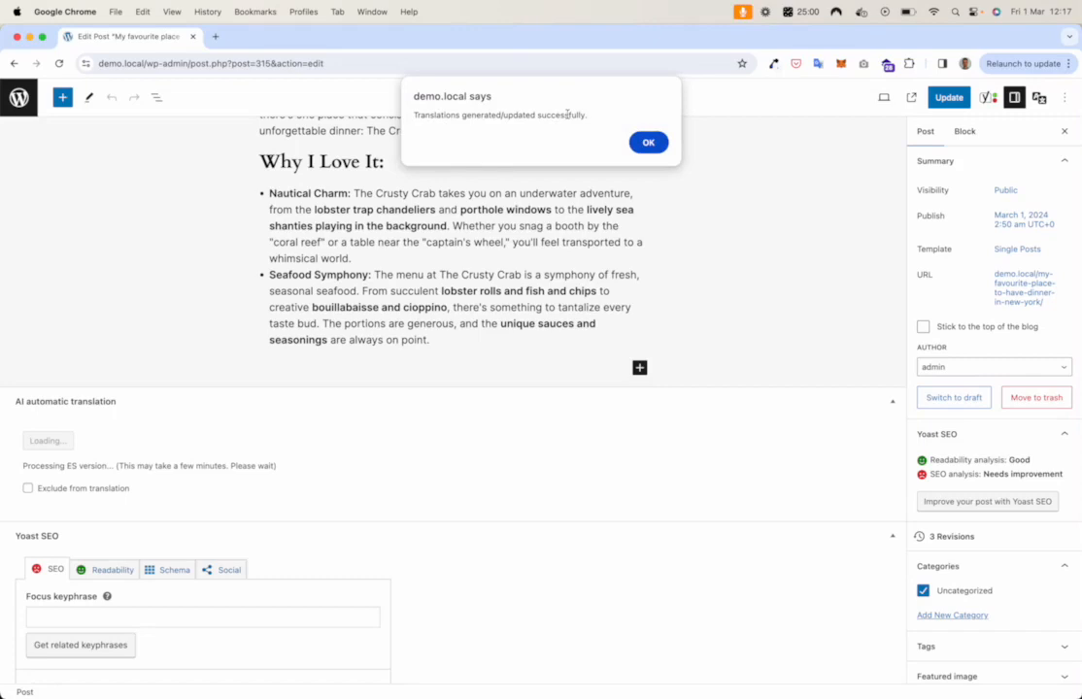
Dismiss the success message and review the post's Spanish translation
{"action": "left_click", "coordinate": [648, 142]}
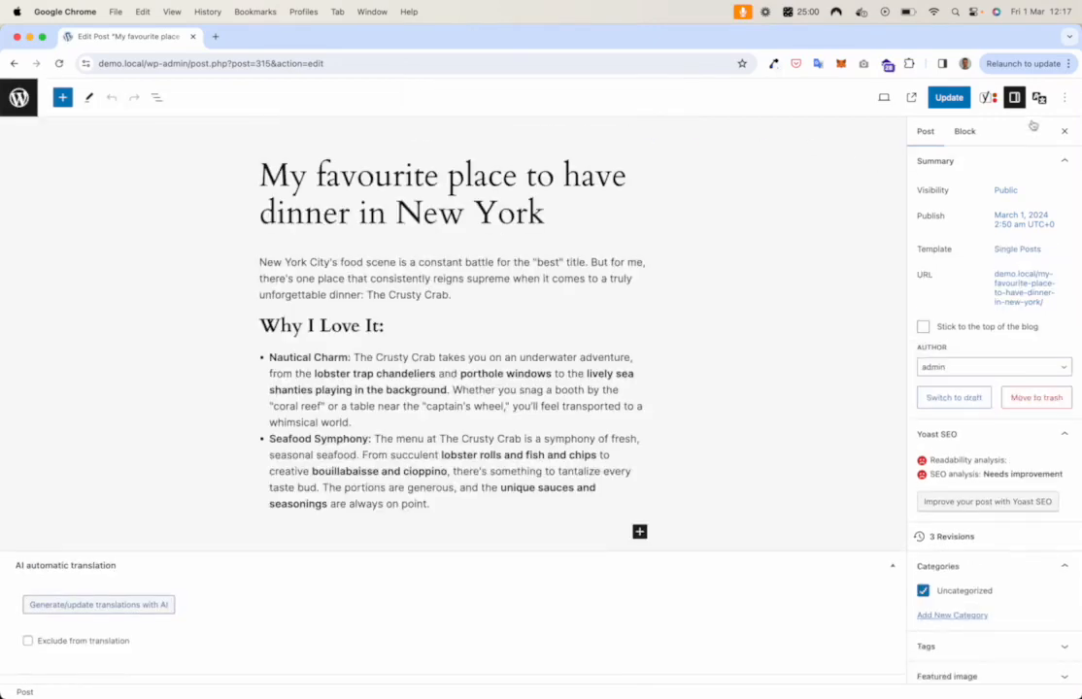
{"action": "left_click", "coordinate": [1039, 97]}
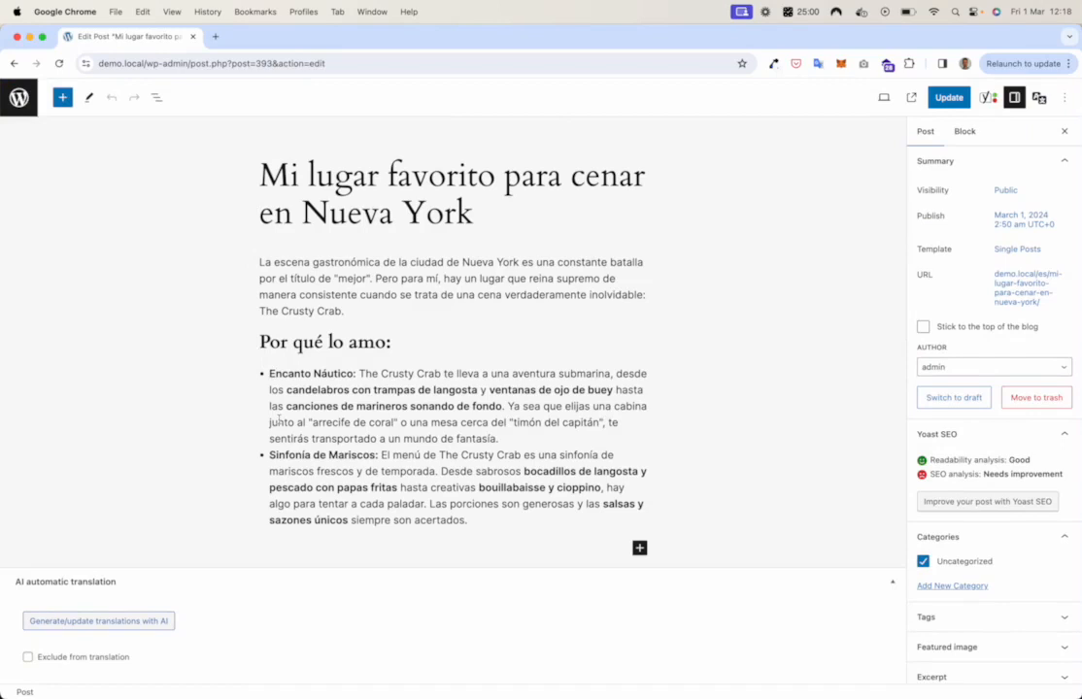
{"action": "scroll", "scroll_direction": "down", "scroll_amount": 3}
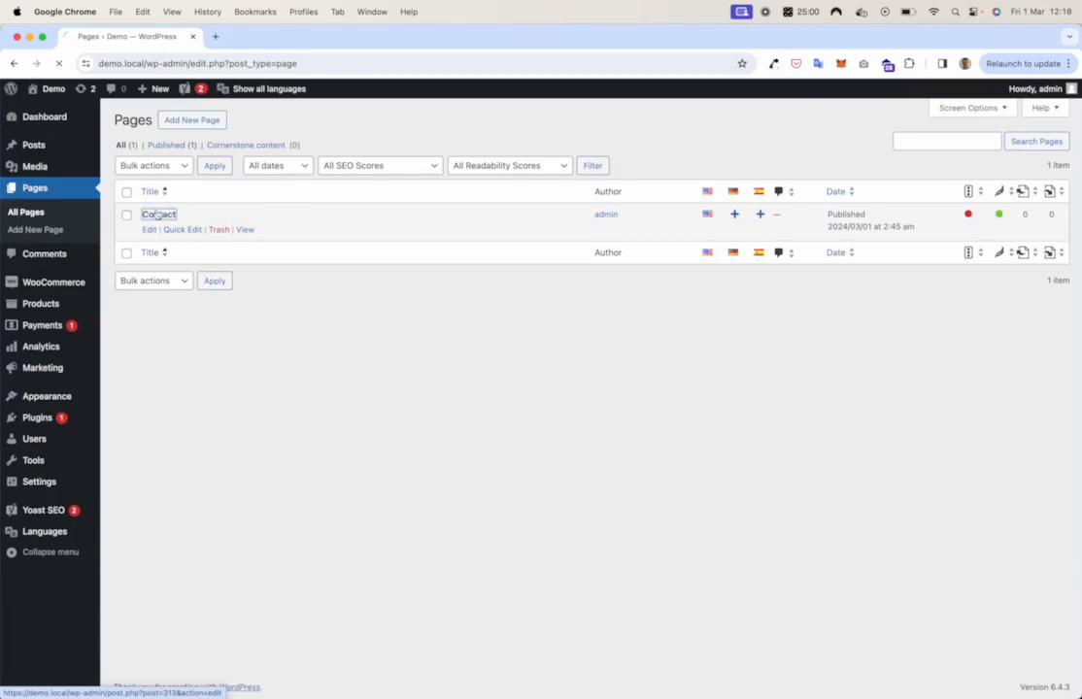
Generate and confirm German and Spanish AI translations of the Contact page
{"action": "left_click", "coordinate": [149, 229]}
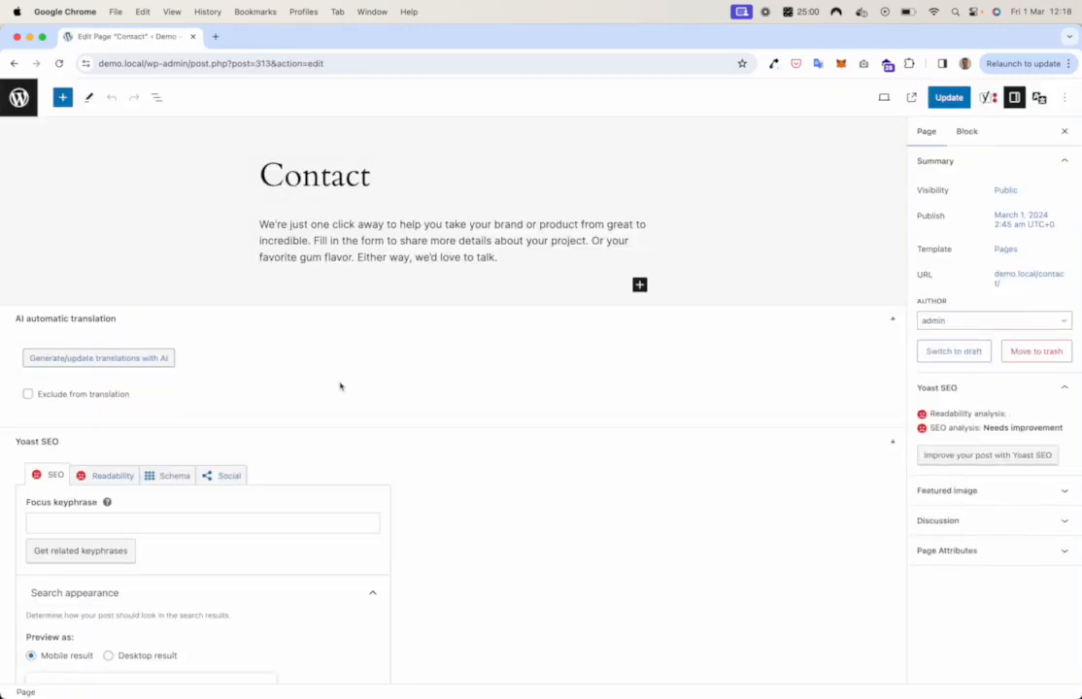
{"action": "left_click", "coordinate": [98, 358]}
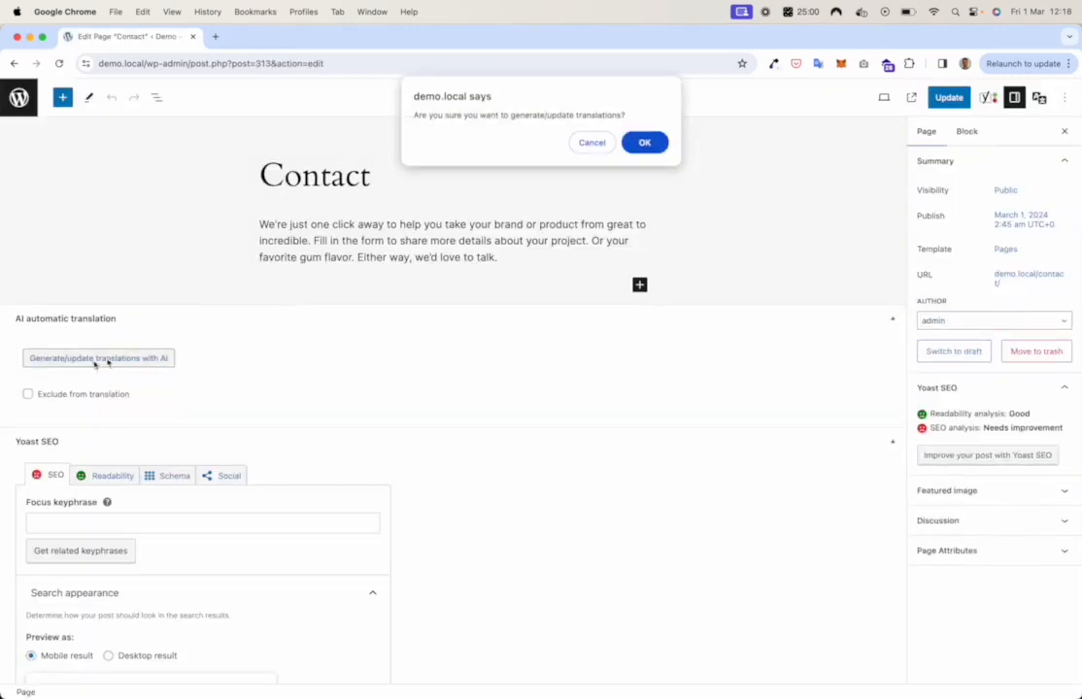
{"action": "left_click", "coordinate": [644, 141]}
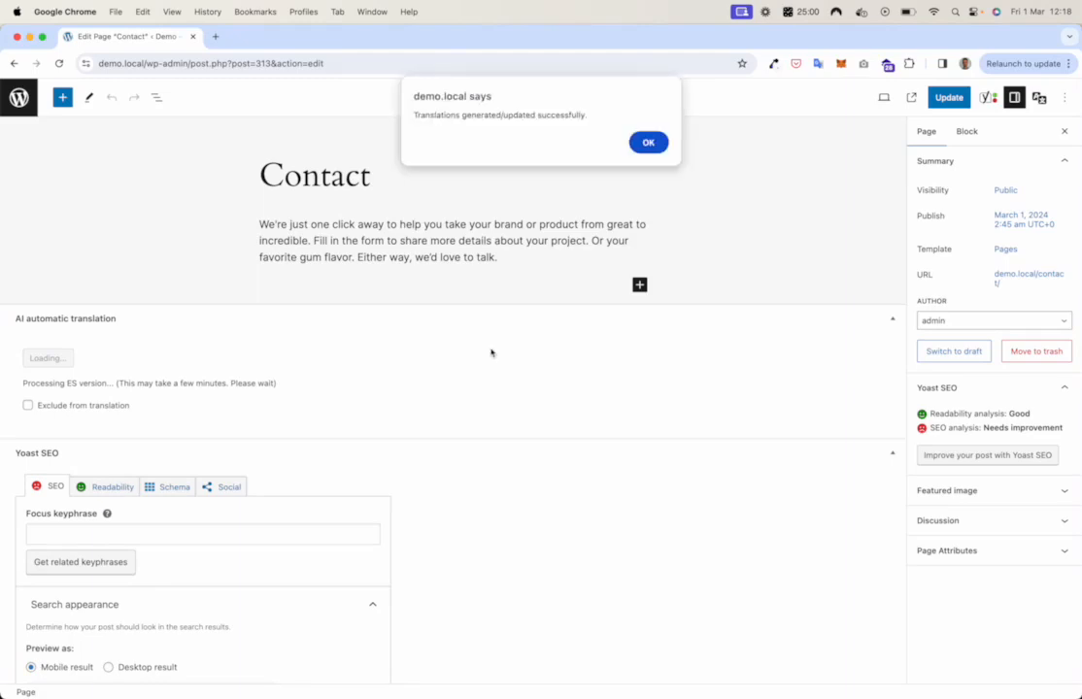
{"action": "left_click", "coordinate": [648, 142]}
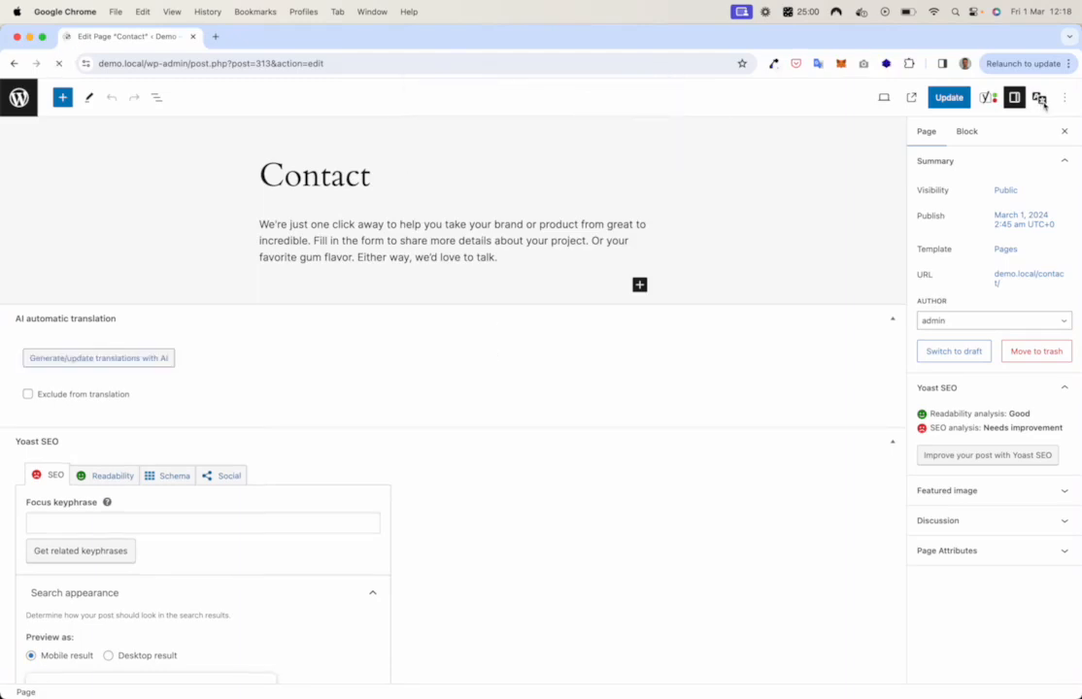
{"action": "left_click", "coordinate": [1039, 97]}
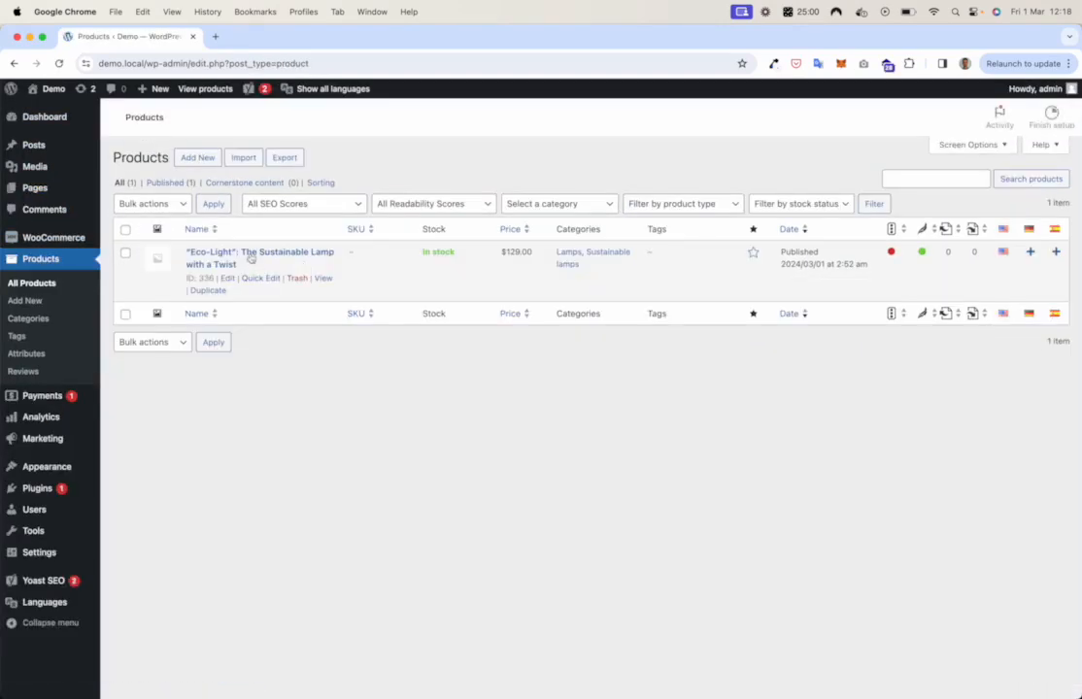
Generate and confirm AI translations of the Eco-Light lamp, then view its Spanish version
{"action": "left_click", "coordinate": [259, 258]}
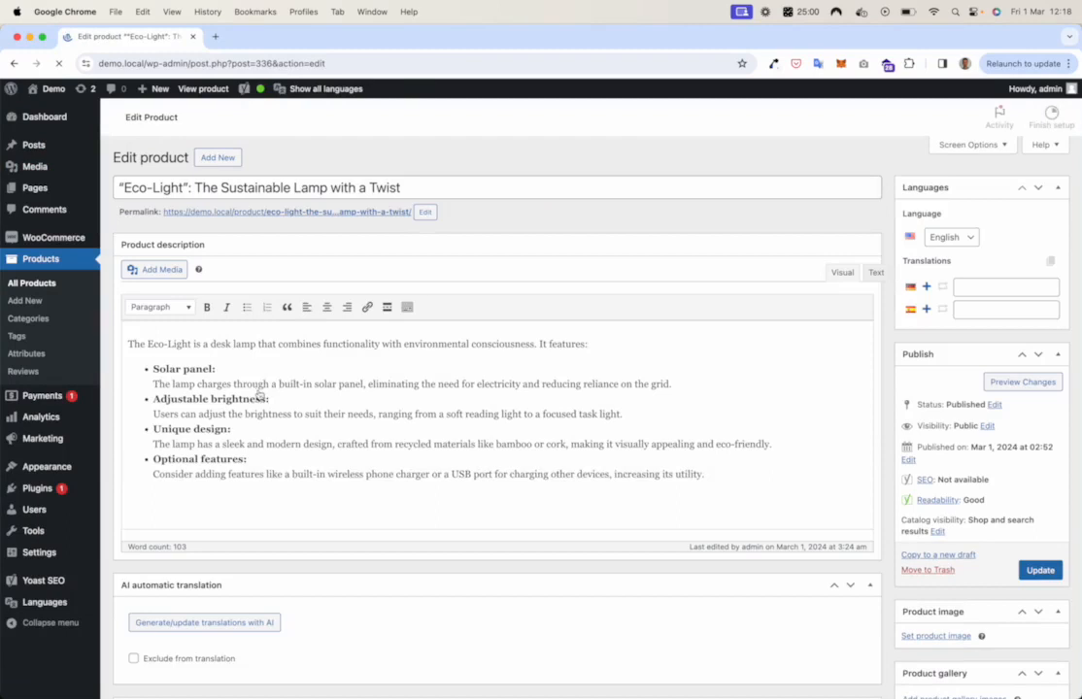
{"action": "scroll", "scroll_direction": "down", "scroll_amount": 3}
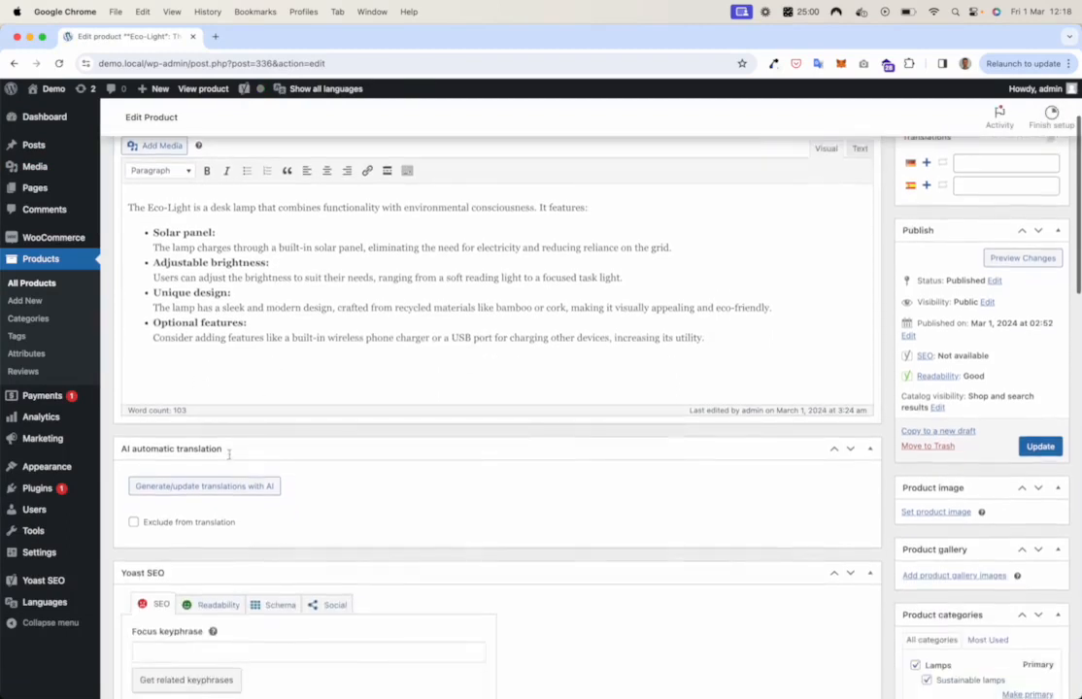
{"action": "left_click", "coordinate": [203, 485]}
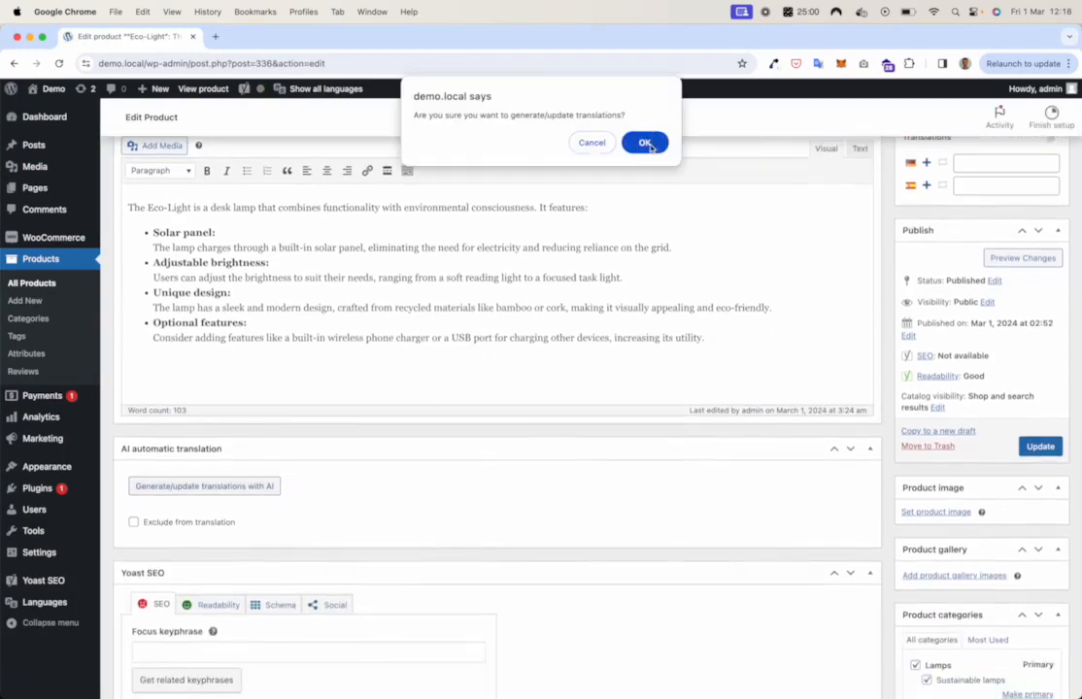
{"action": "left_click", "coordinate": [645, 143]}
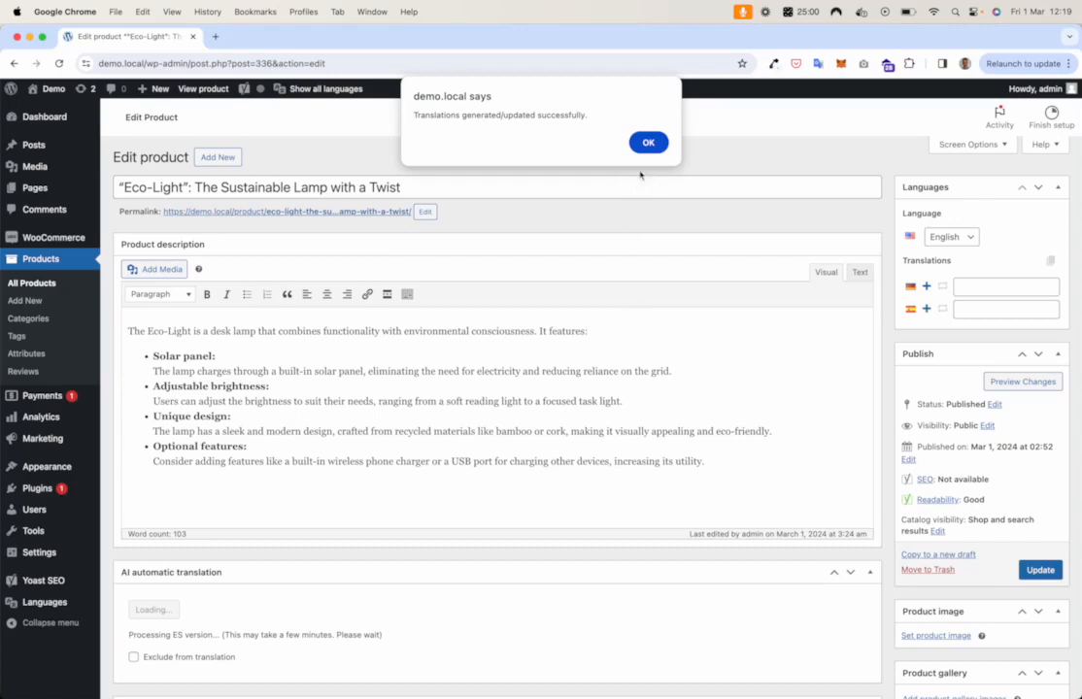
{"action": "left_click", "coordinate": [648, 141]}
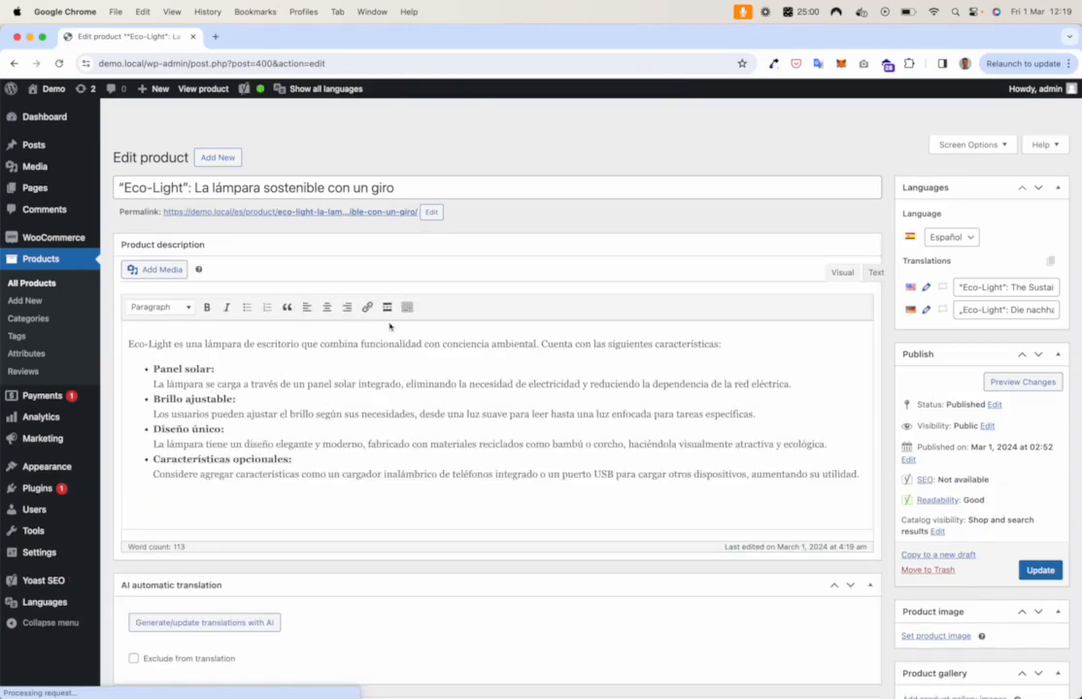
{"action": "scroll", "scroll_direction": "down", "scroll_amount": 3}
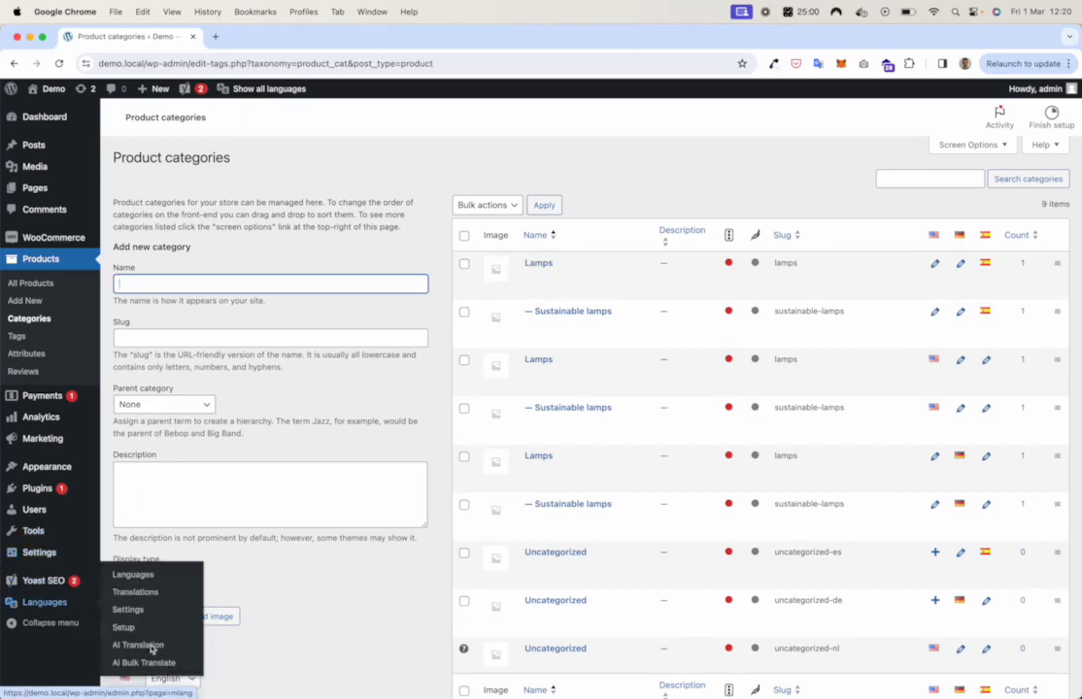
Open Languages > AI Bulk Translate from the product categories page
{"action": "left_click", "coordinate": [143, 662]}
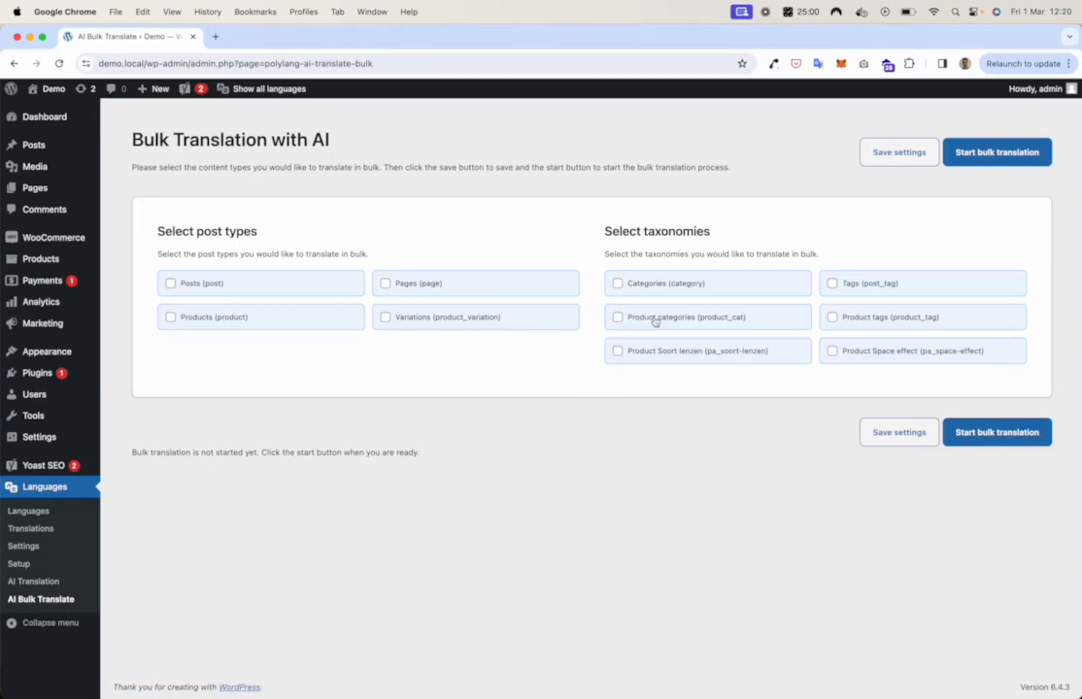
Tick Product categories (product_cat) and start the German and Spanish bulk translation
{"action": "left_click", "coordinate": [618, 317]}
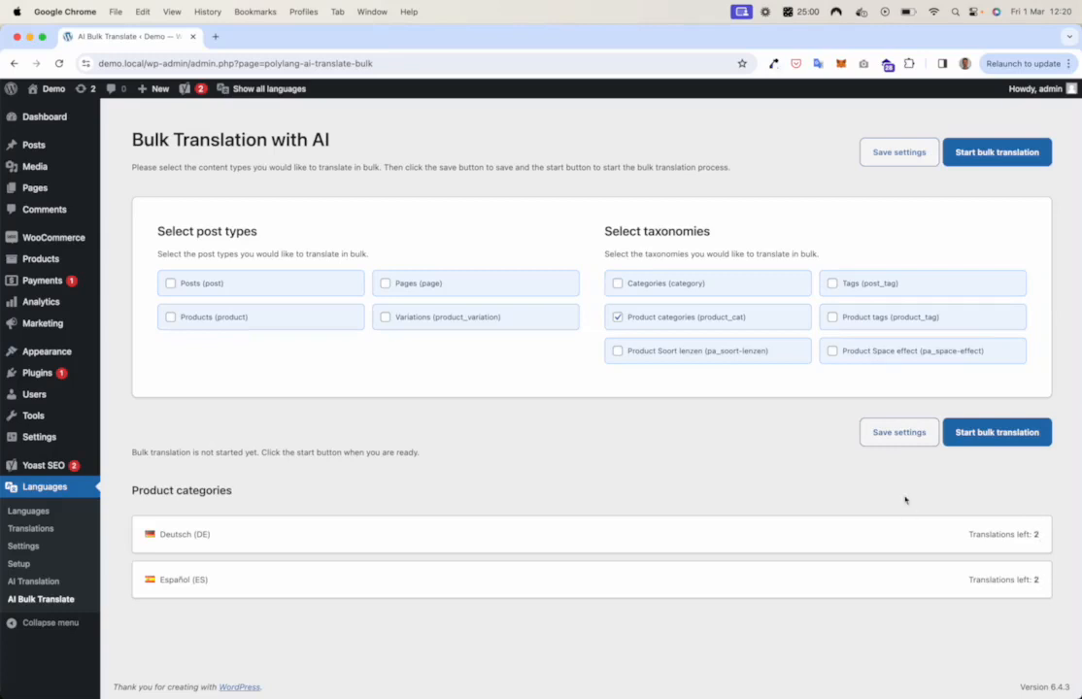
{"action": "mouse_move", "coordinate": [989, 457]}
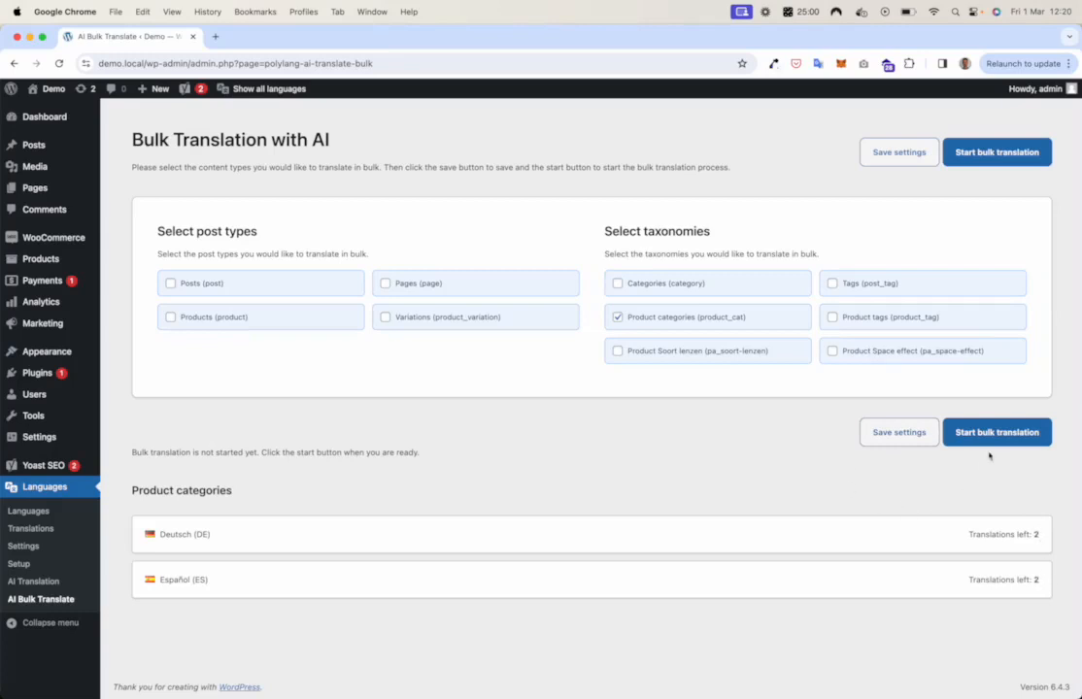
{"action": "left_click", "coordinate": [997, 431]}
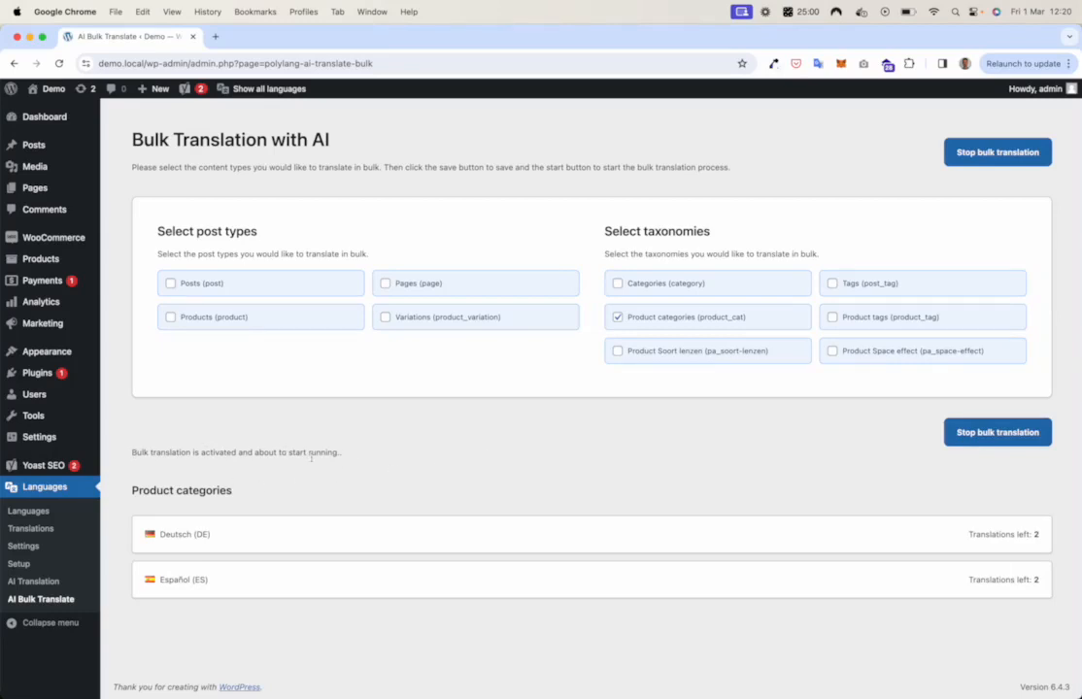
{"action": "mouse_move", "coordinate": [177, 475]}
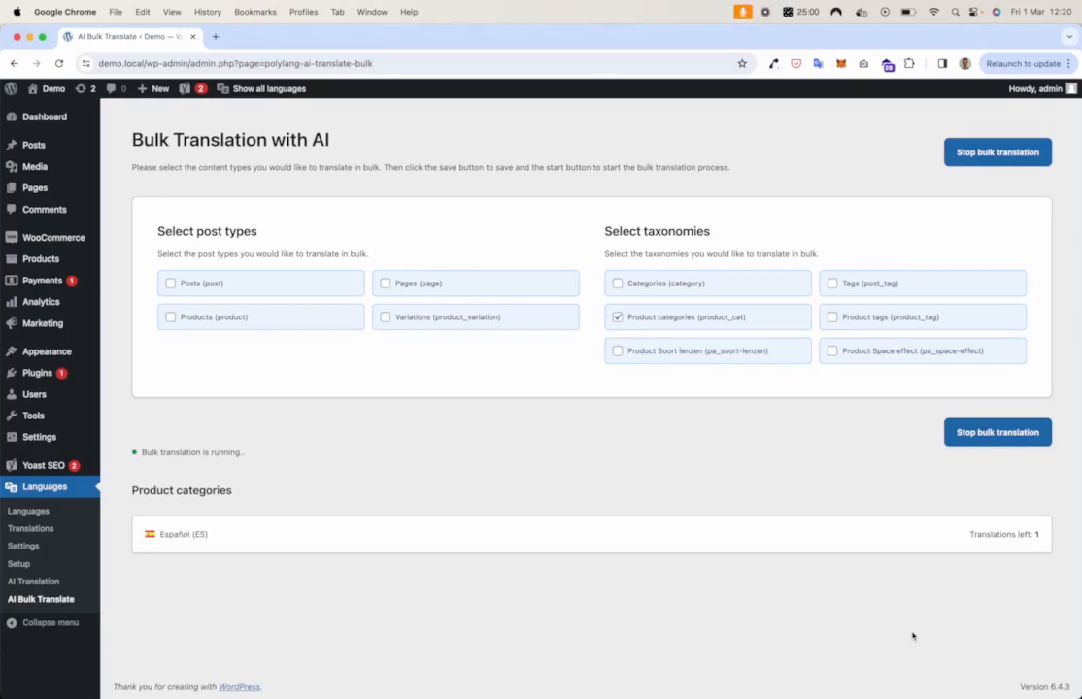
{"action": "mouse_move", "coordinate": [802, 626]}
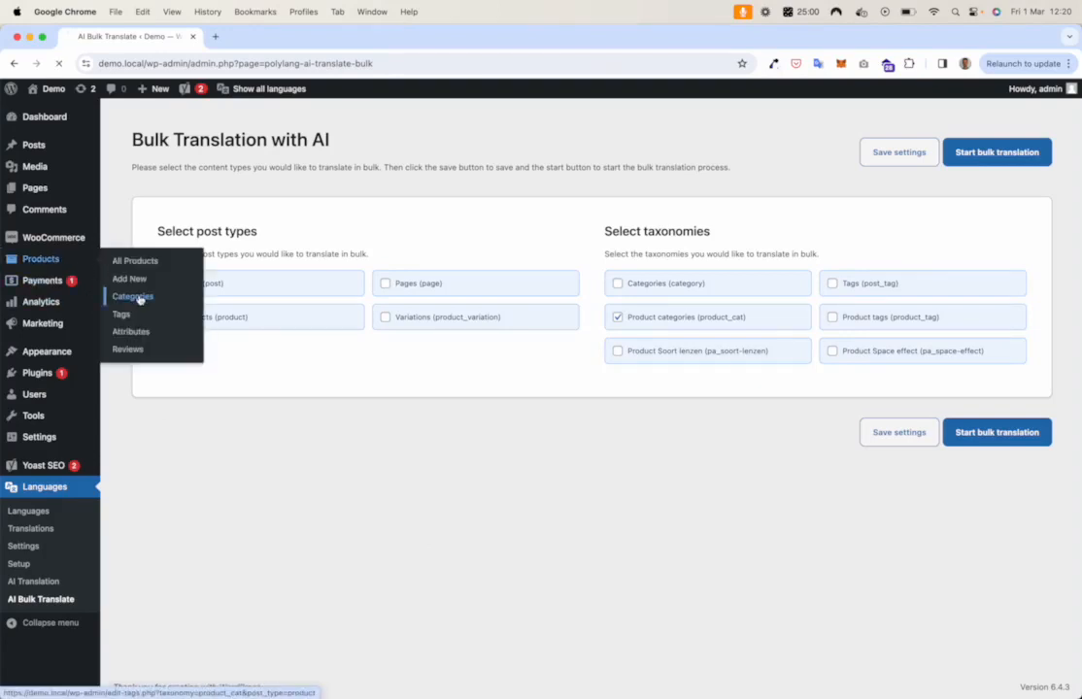
Open Products > Categories to review the Lampen and Lámparas categories
{"action": "left_click", "coordinate": [132, 296]}
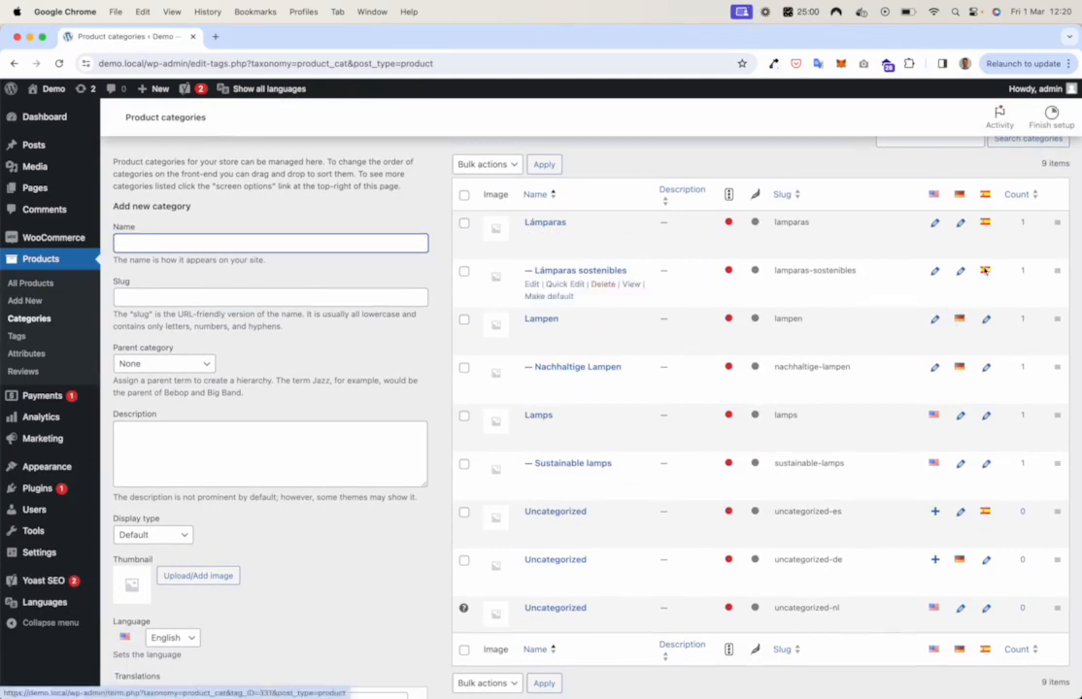
{"action": "mouse_move", "coordinate": [541, 318]}
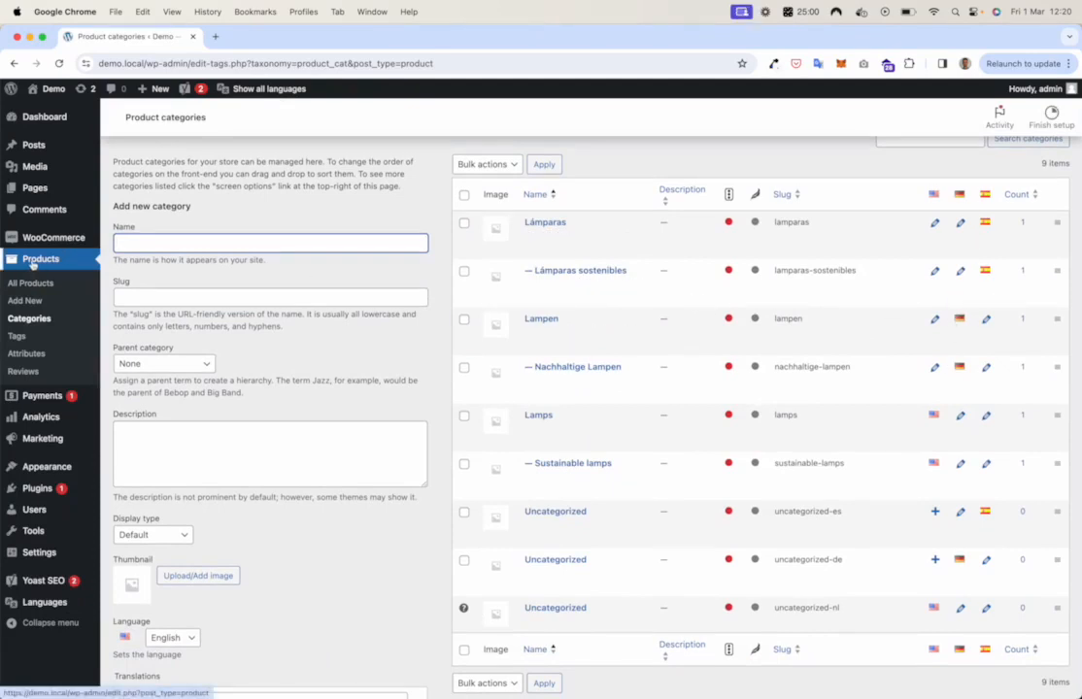
{"action": "mouse_move", "coordinate": [26, 352]}
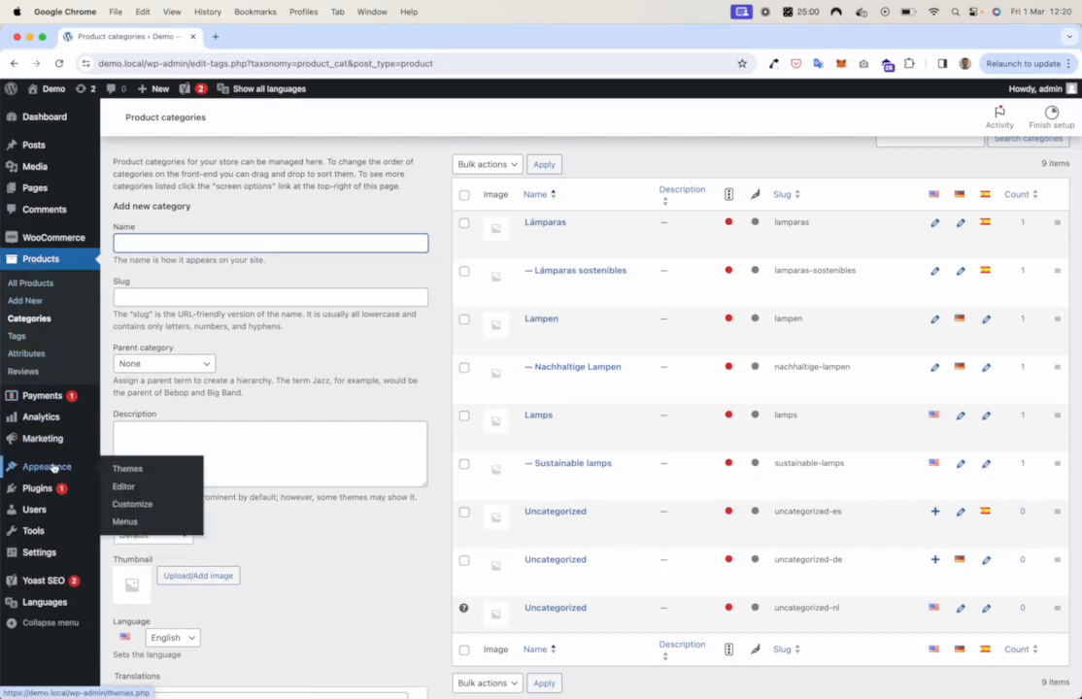
{"action": "mouse_move", "coordinate": [124, 486]}
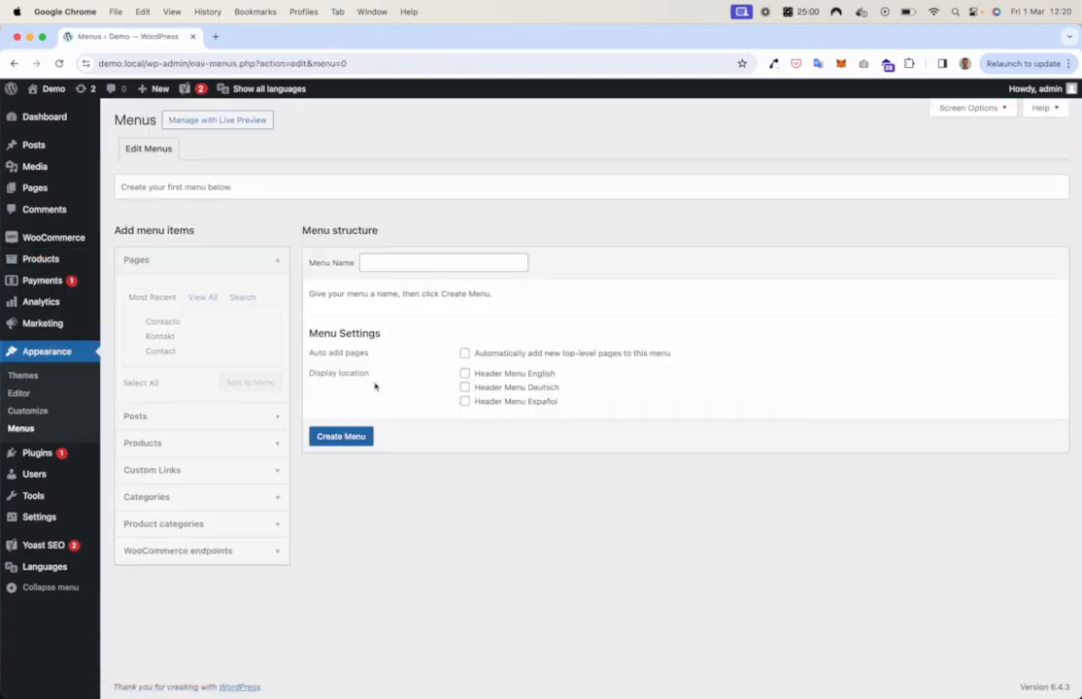
Create 'Main menu' for the English header and select the Contact page
{"action": "left_click", "coordinate": [465, 374]}
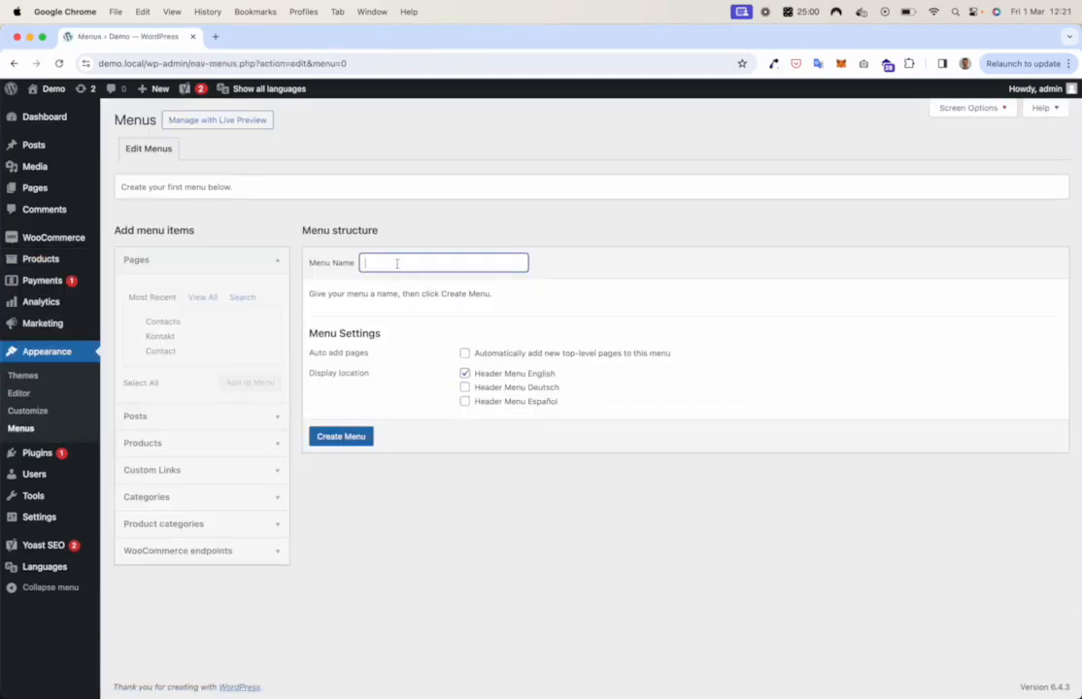
{"action": "type", "text": "Main menu"}
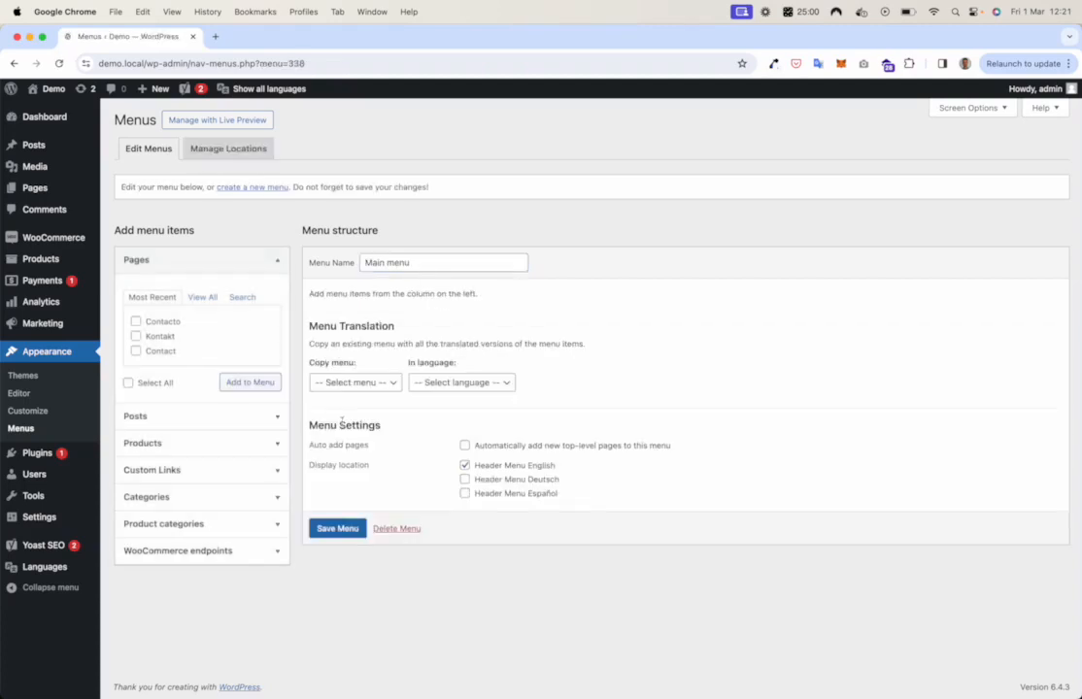
{"action": "mouse_move", "coordinate": [449, 333]}
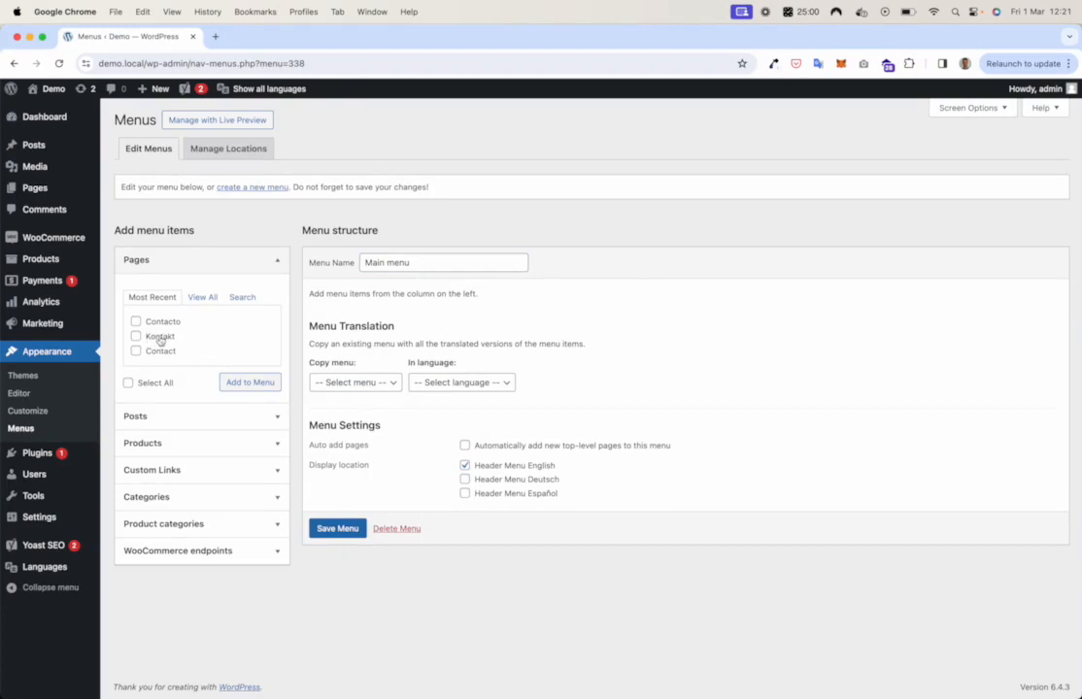
{"action": "left_click", "coordinate": [135, 350]}
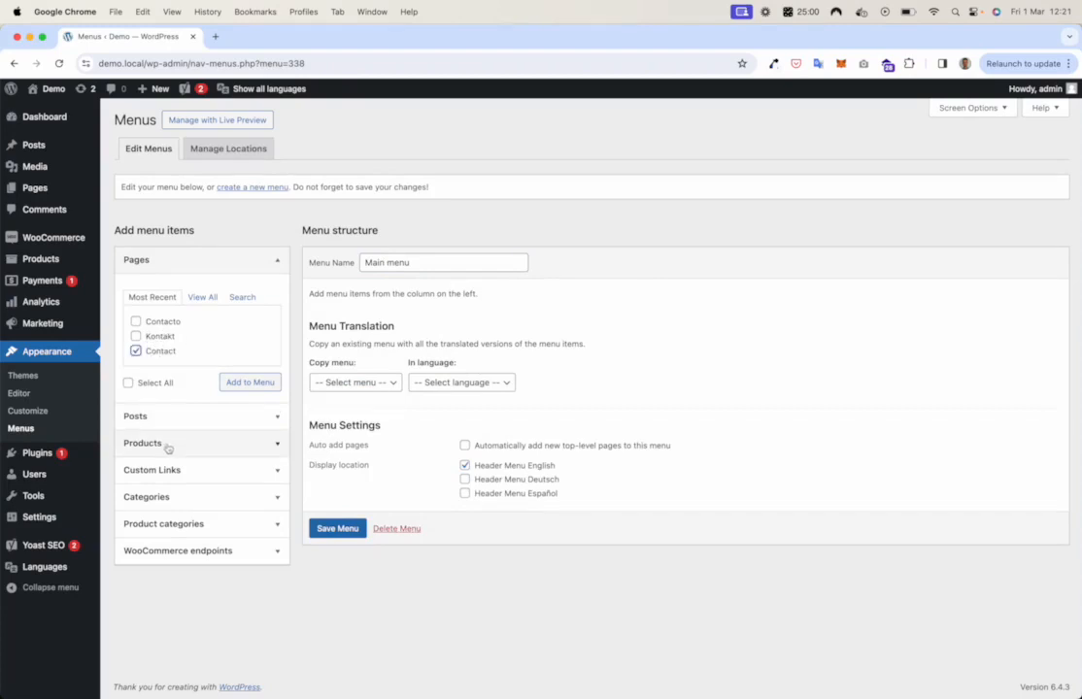
Add the Lamps category and English Eco-Light product, then save Main menu
{"action": "left_click", "coordinate": [143, 443]}
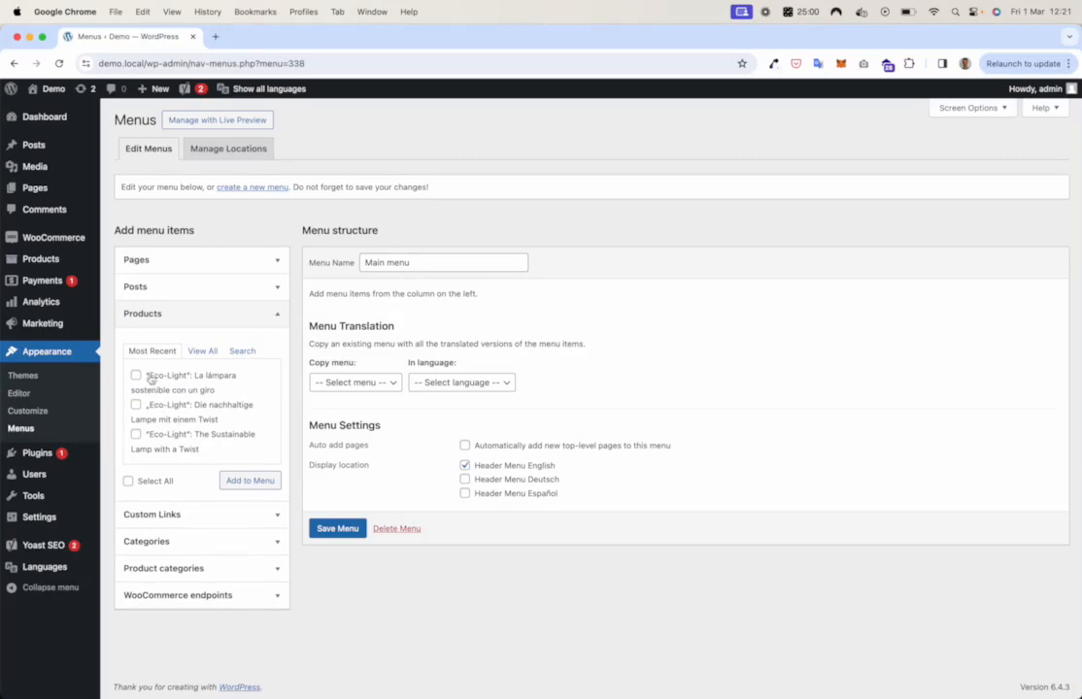
{"action": "left_click", "coordinate": [136, 435]}
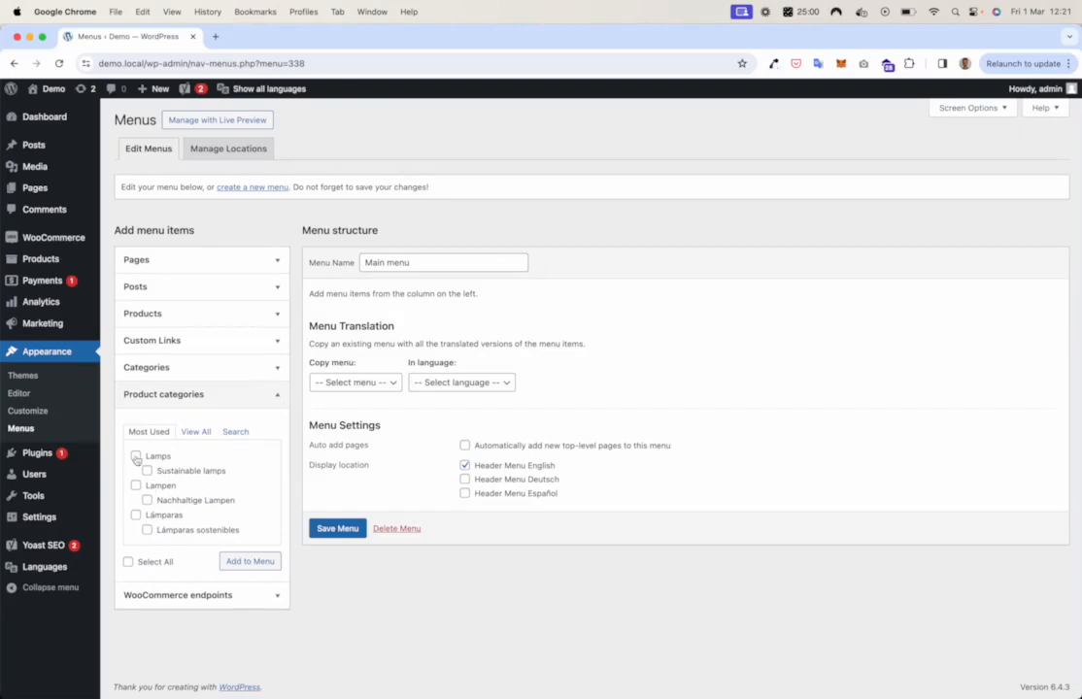
{"action": "left_click", "coordinate": [250, 562]}
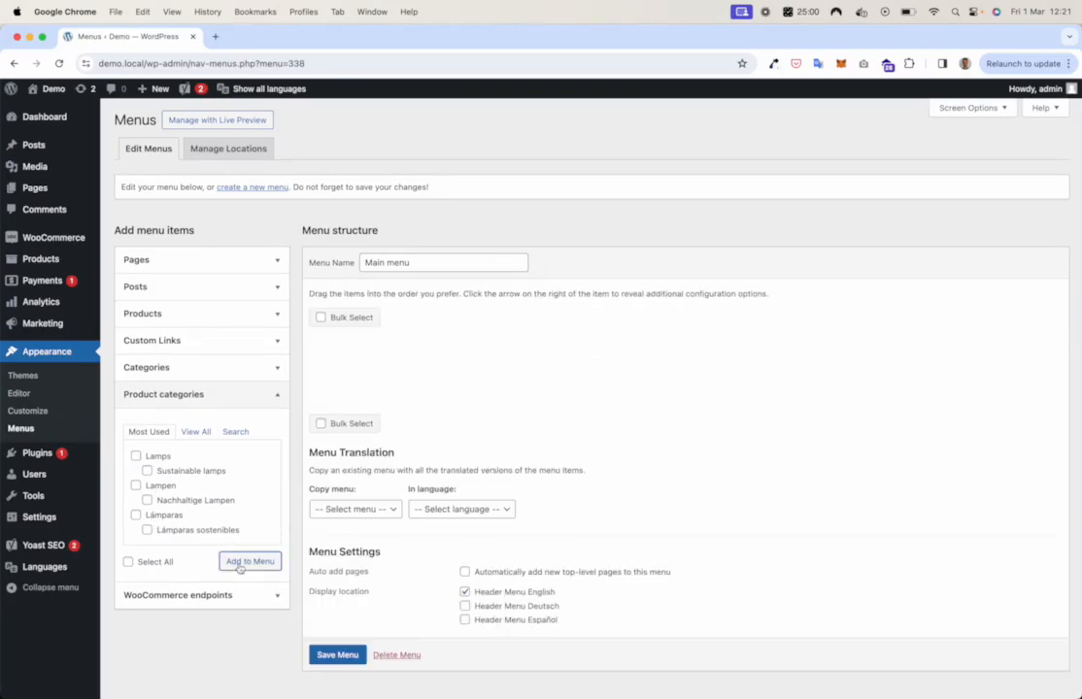
{"action": "left_click", "coordinate": [249, 560]}
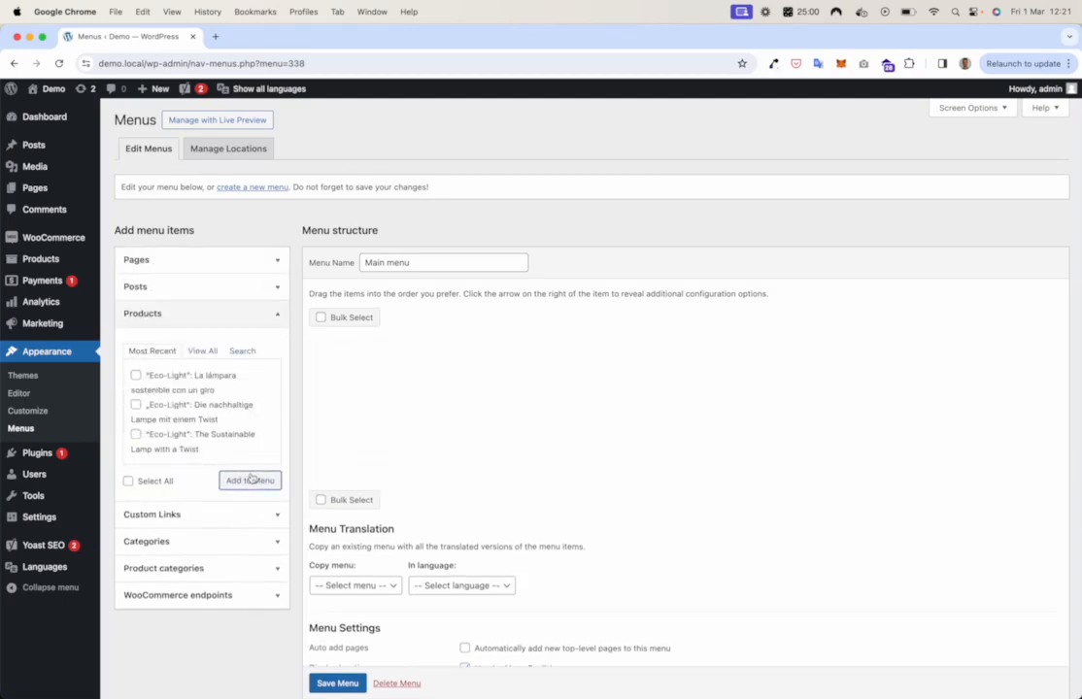
{"action": "left_click", "coordinate": [250, 480]}
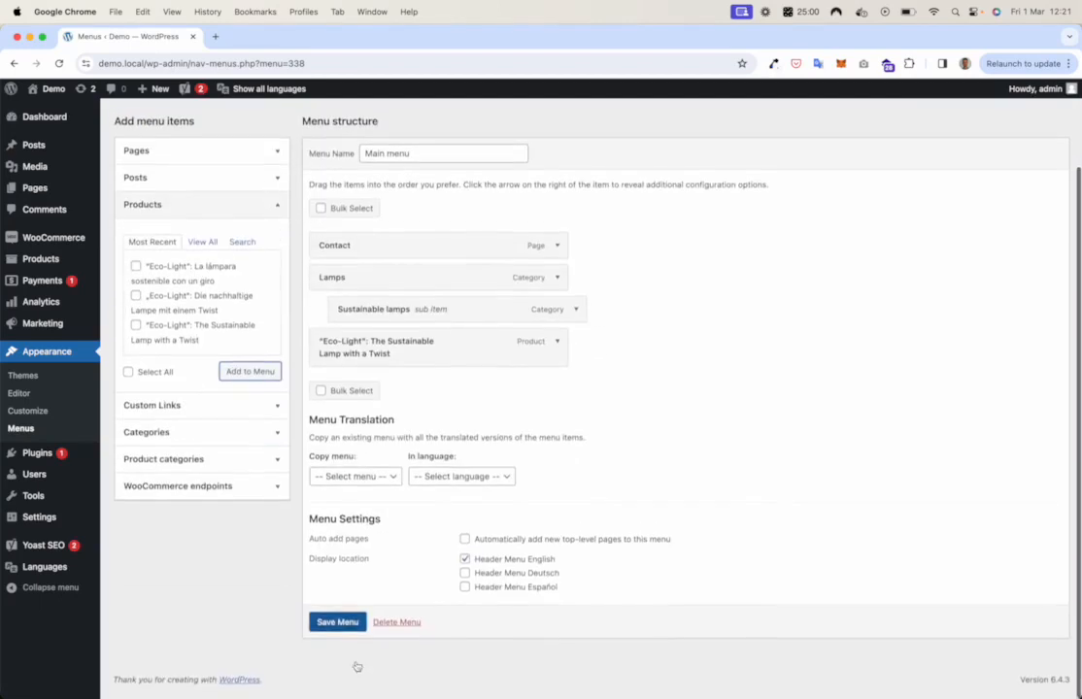
{"action": "left_click", "coordinate": [337, 621]}
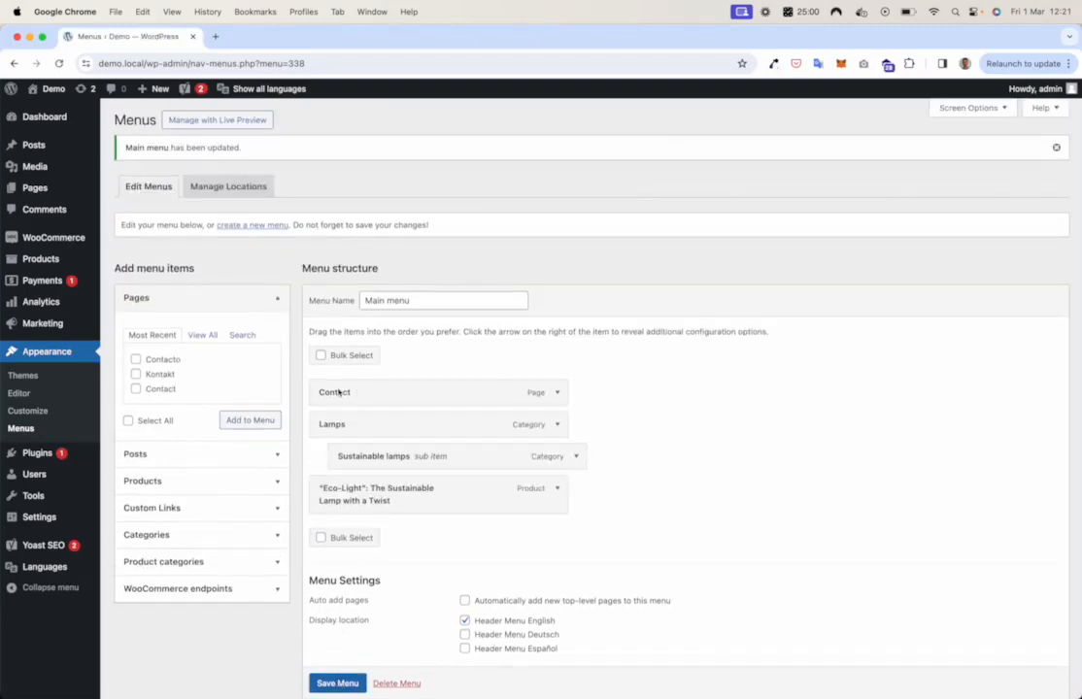
{"action": "scroll", "scroll_direction": "down", "scroll_amount": 3}
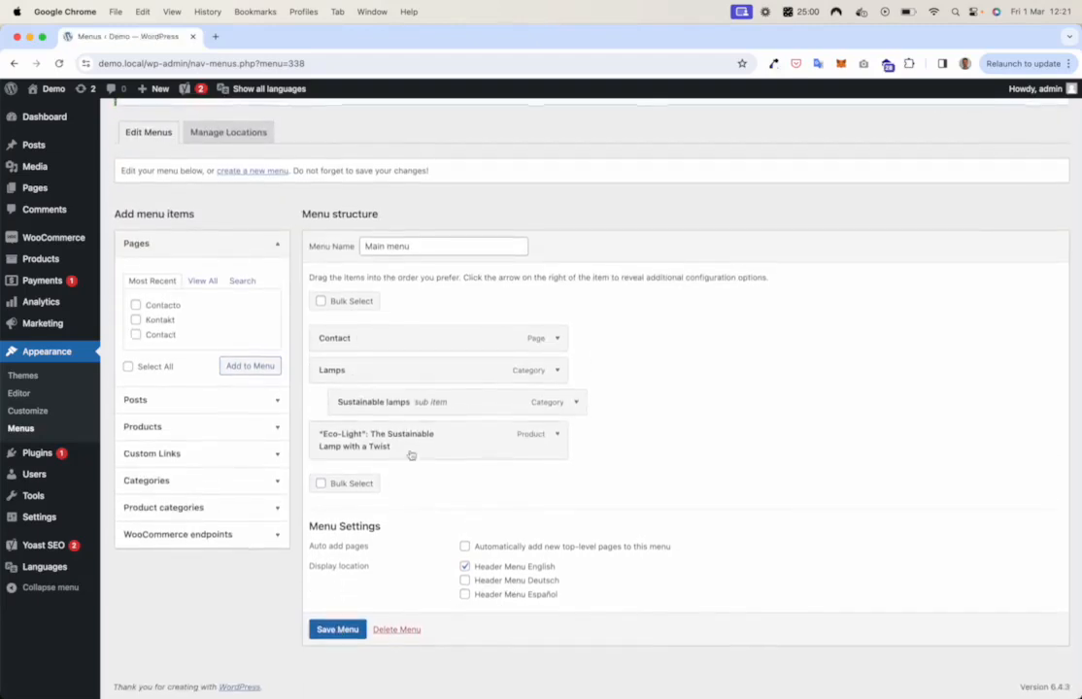
Create 'Main menu (DE)' by copying Main menu's items into Deutsch and save it
{"action": "left_click", "coordinate": [252, 170]}
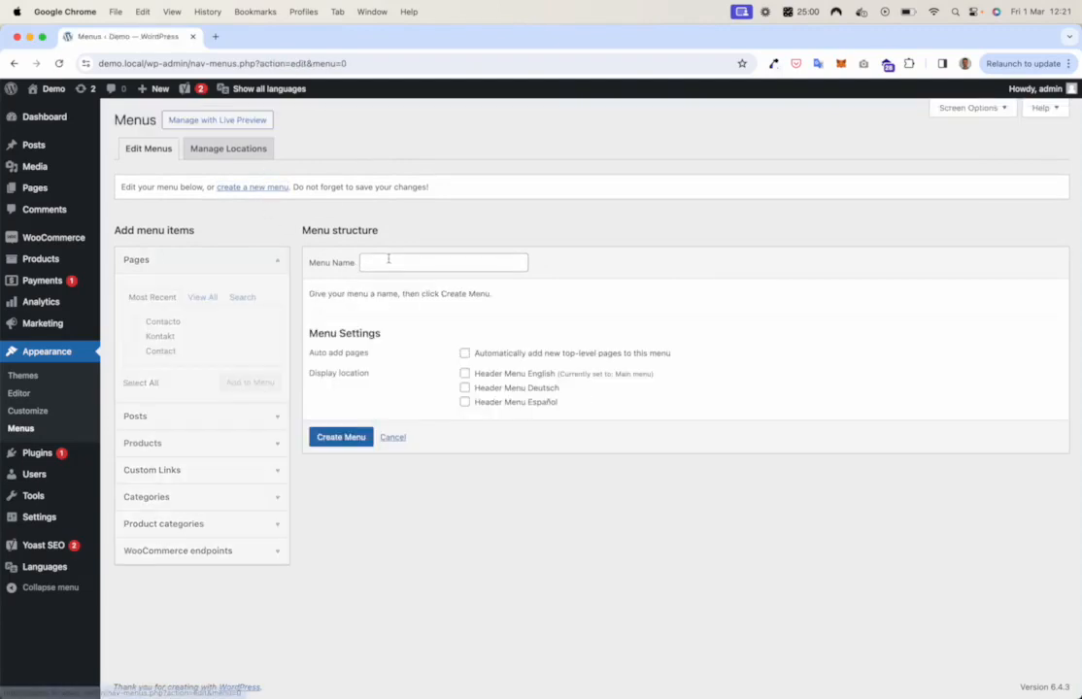
{"action": "type", "text": "Main menu ("}
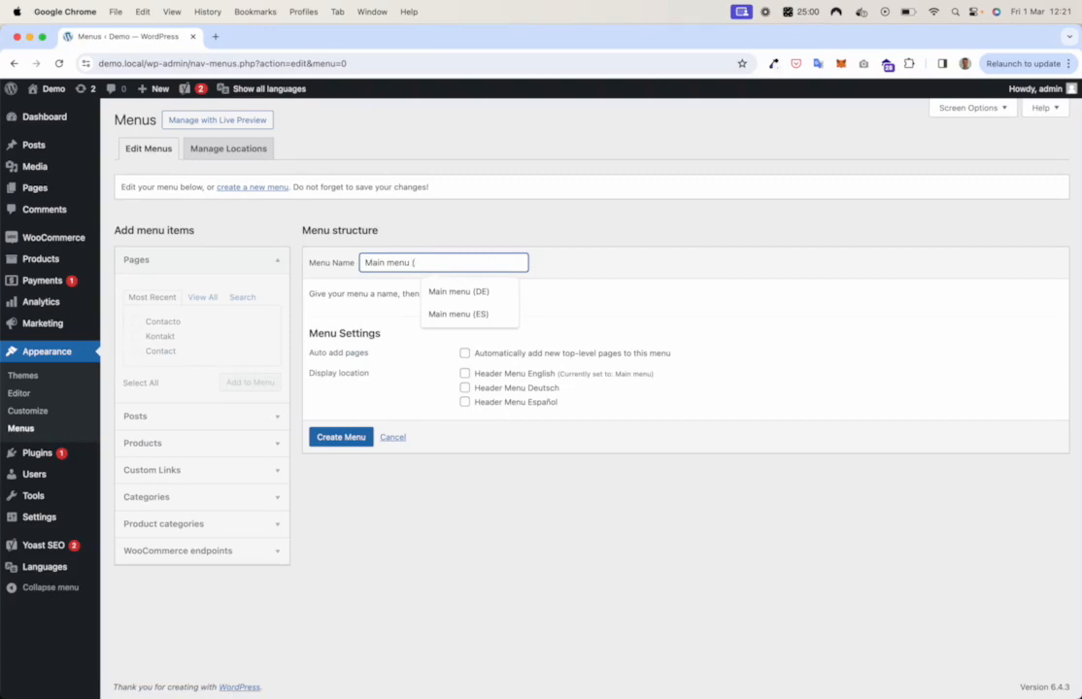
{"action": "left_click", "coordinate": [458, 292]}
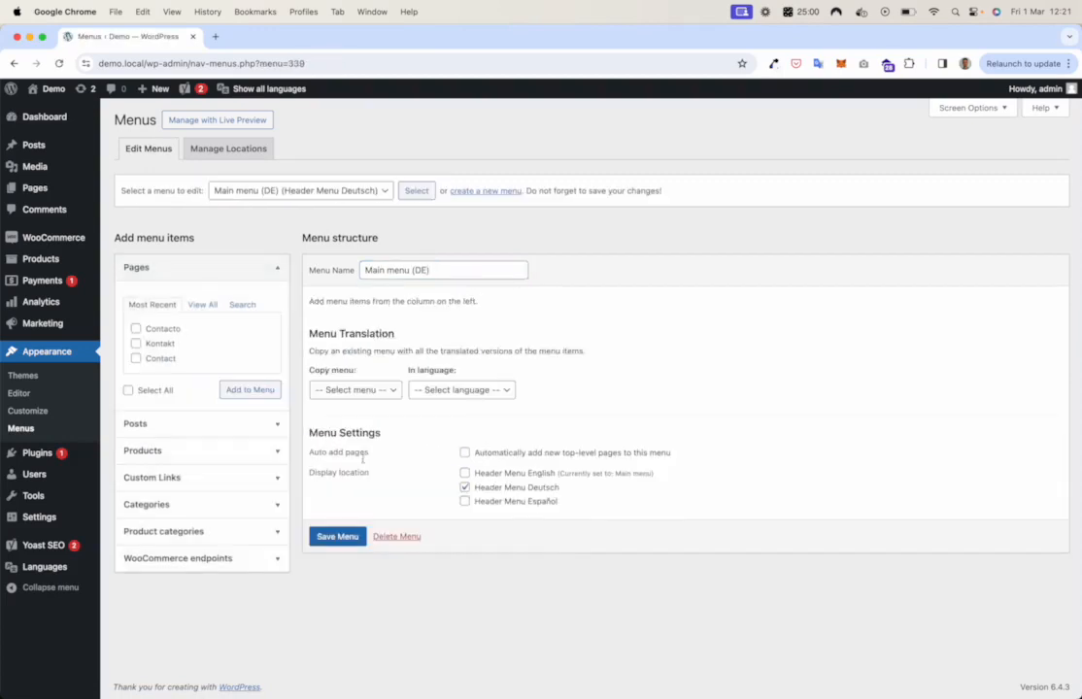
{"action": "left_click", "coordinate": [354, 389]}
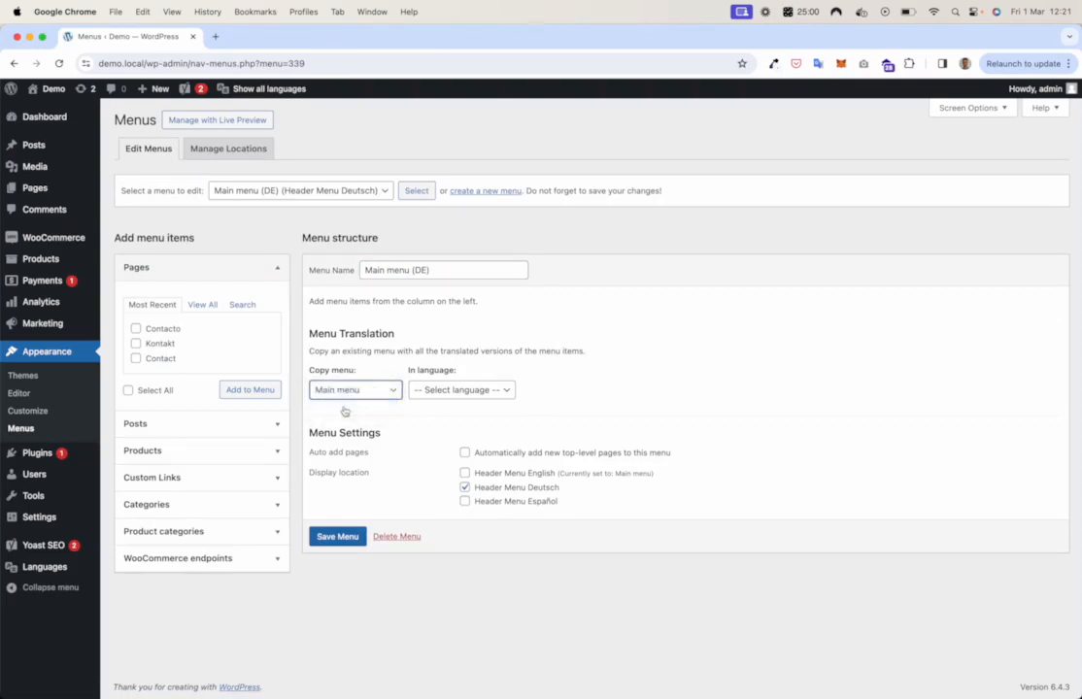
{"action": "left_click", "coordinate": [458, 390]}
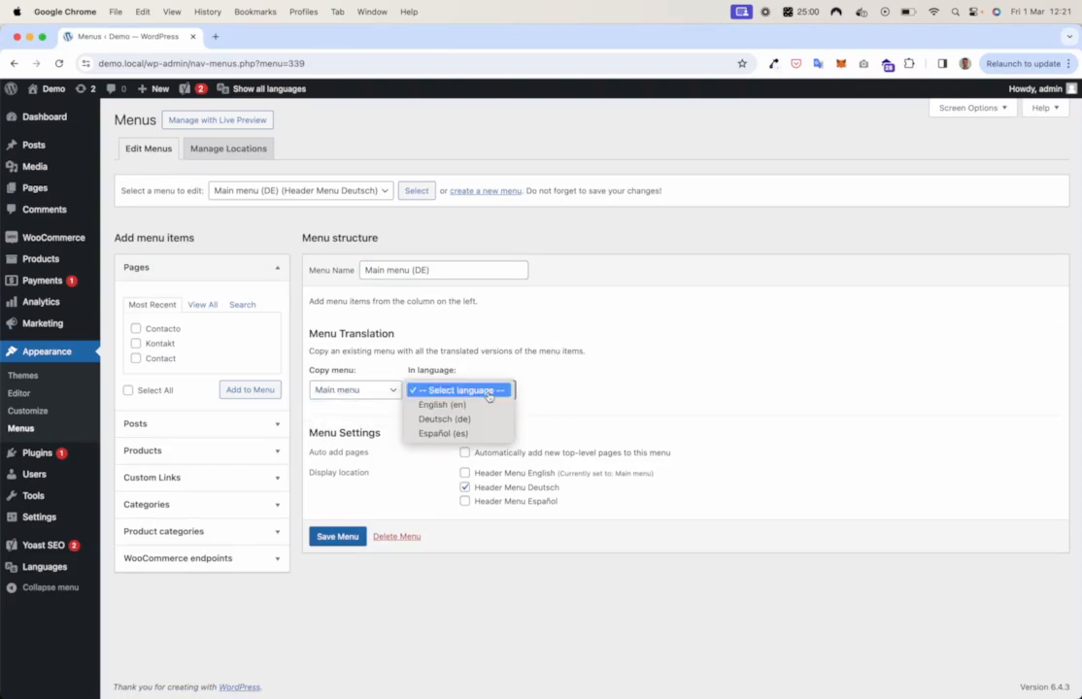
{"action": "mouse_move", "coordinate": [444, 418]}
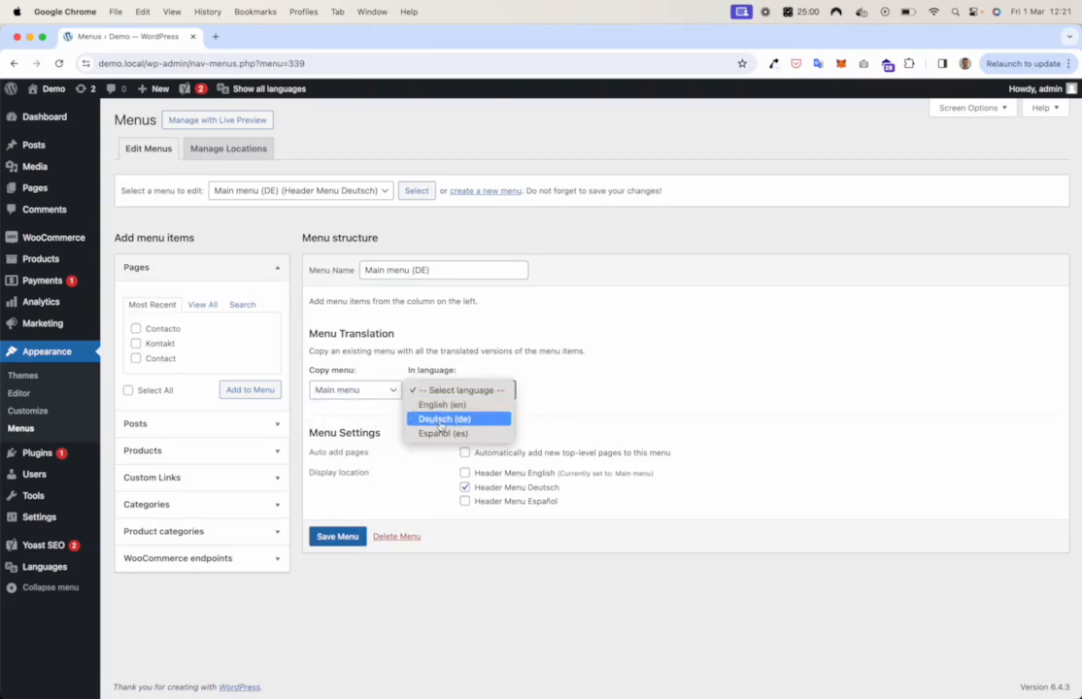
{"action": "left_click", "coordinate": [444, 418]}
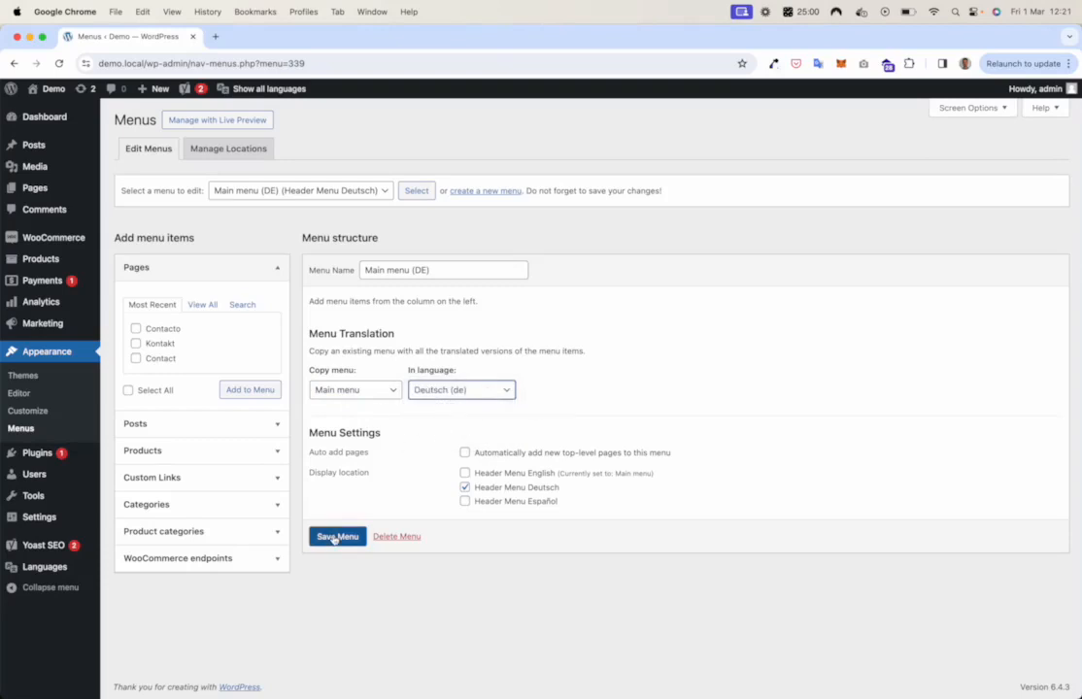
{"action": "left_click", "coordinate": [337, 536]}
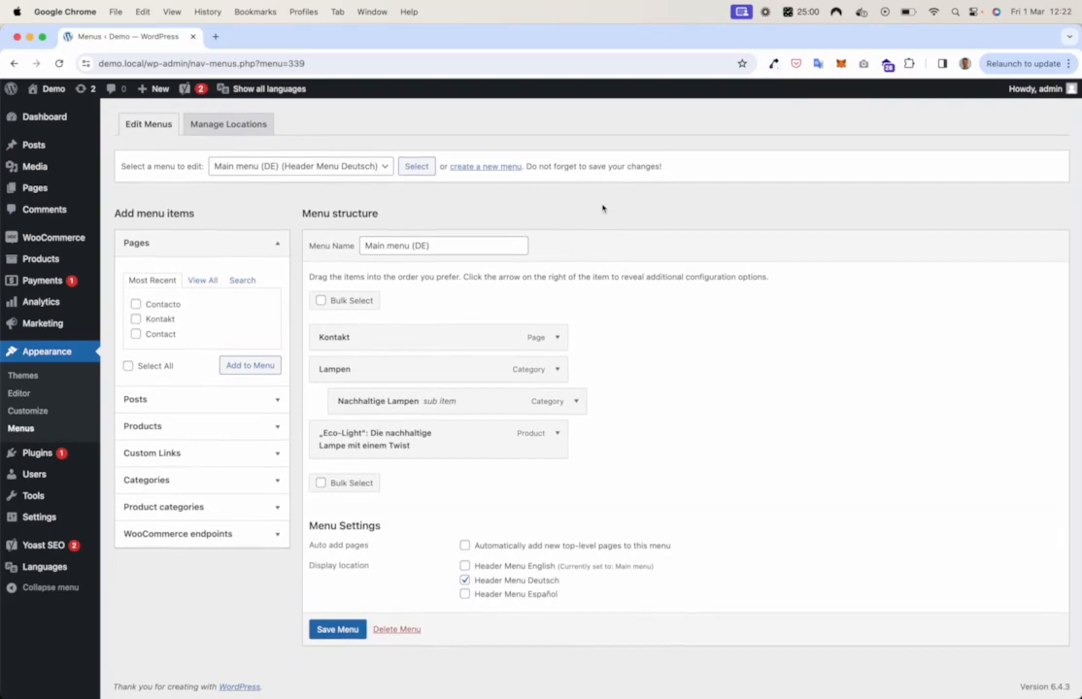
{"action": "mouse_move", "coordinate": [164, 229]}
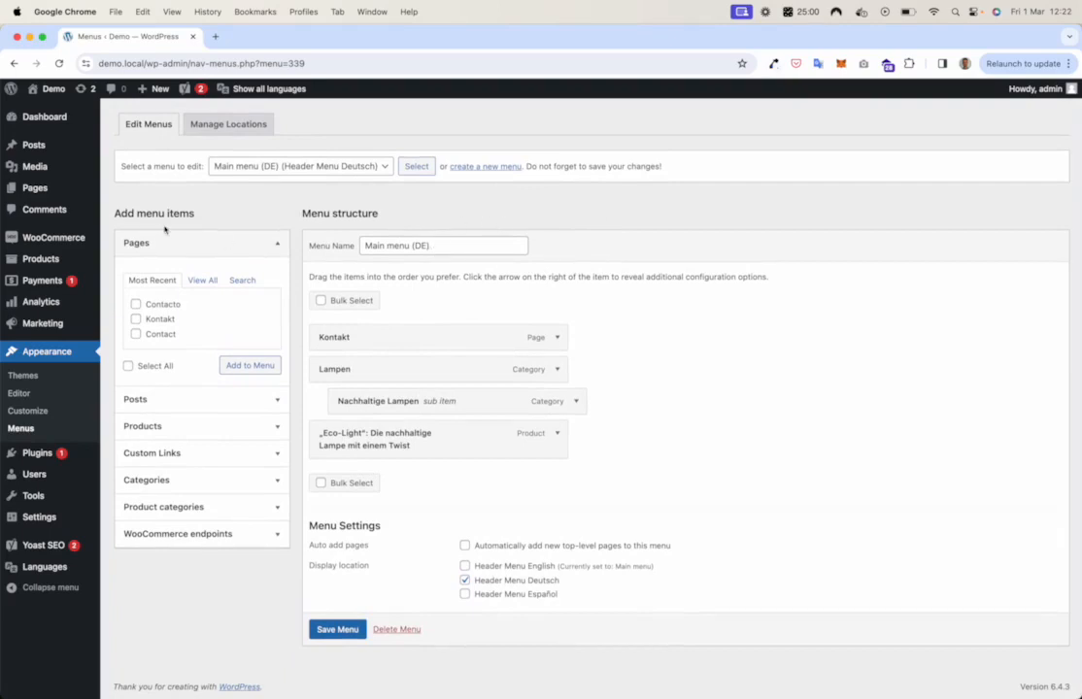
{"action": "mouse_move", "coordinate": [241, 224]}
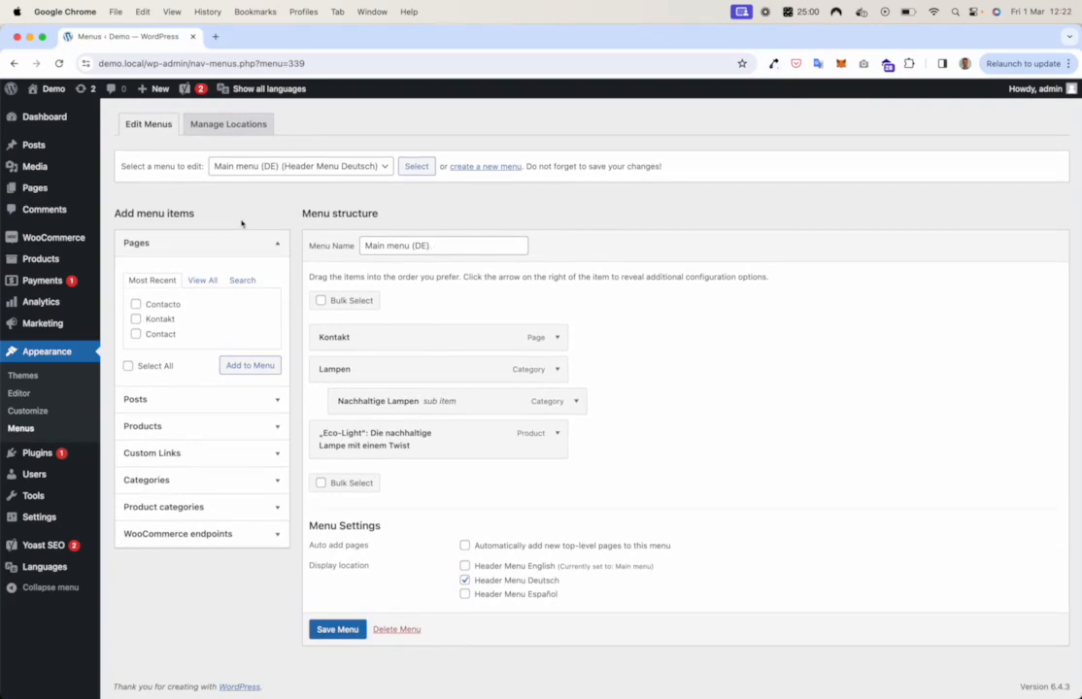